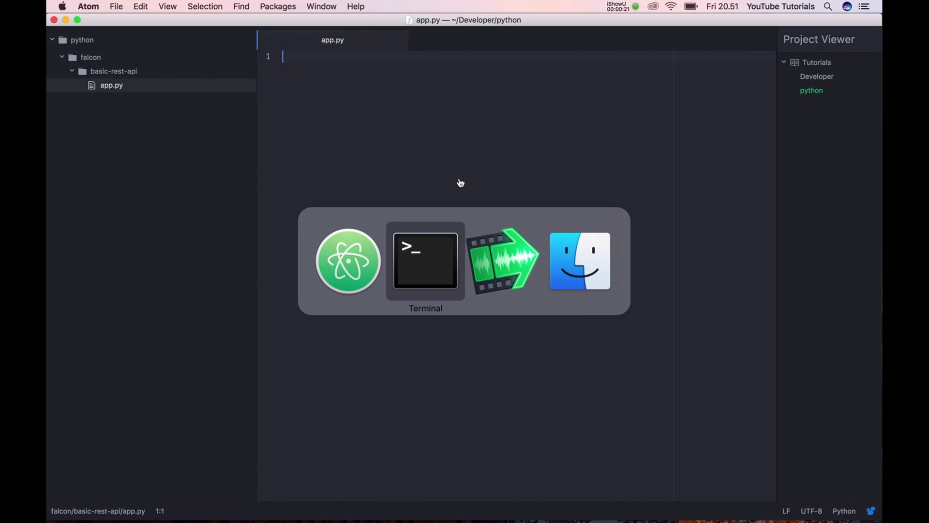
Run 'pip install falcon' in Terminal; it reports falcon already installed
left_click(425, 260)
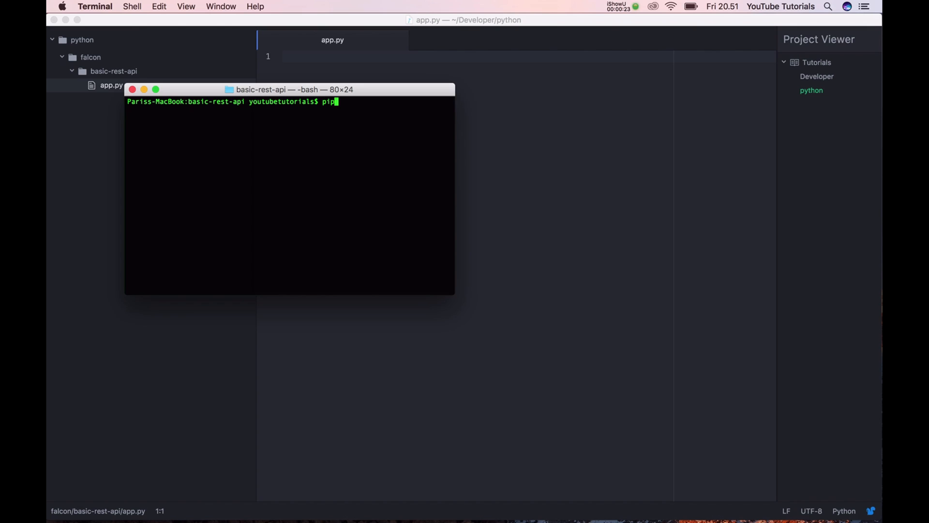
type("install f")
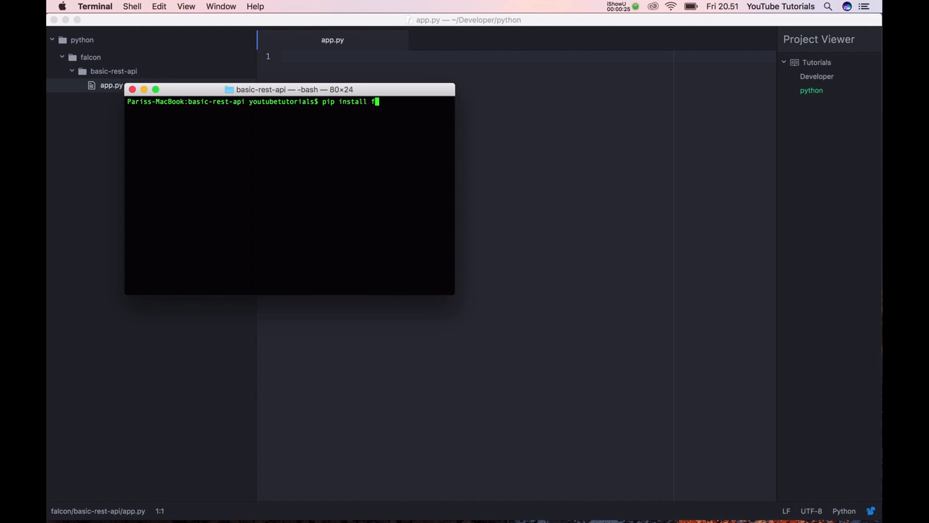
key("Return")
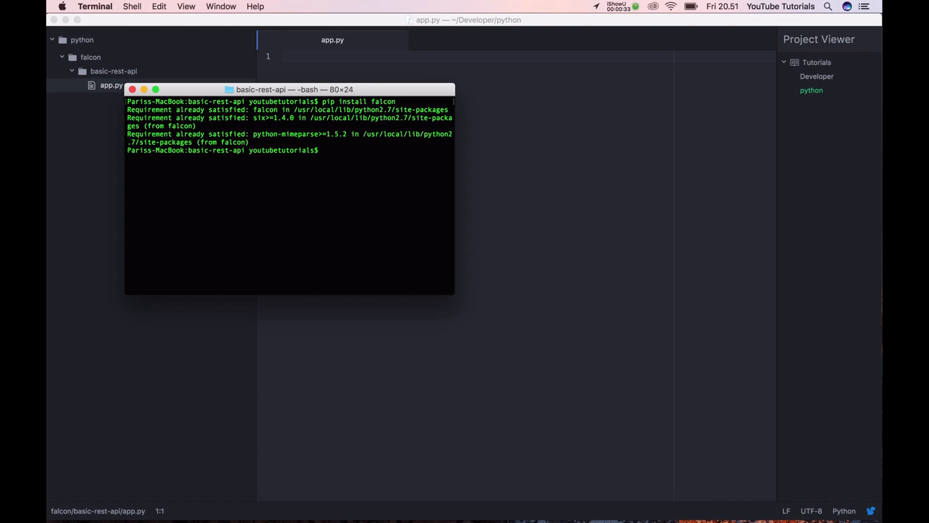
mouse_move(409, 169)
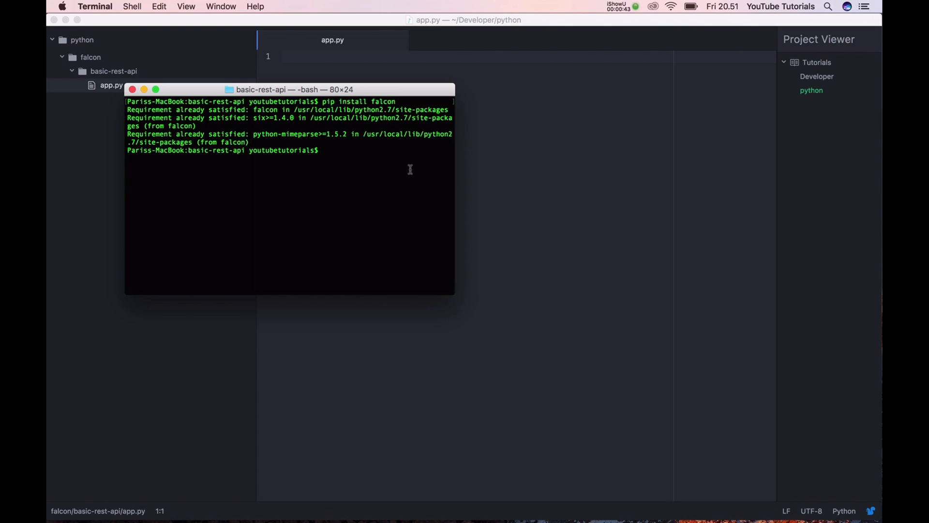
Run 'pip install gunicorn'; it reports gunicorn already installed
type("pip")
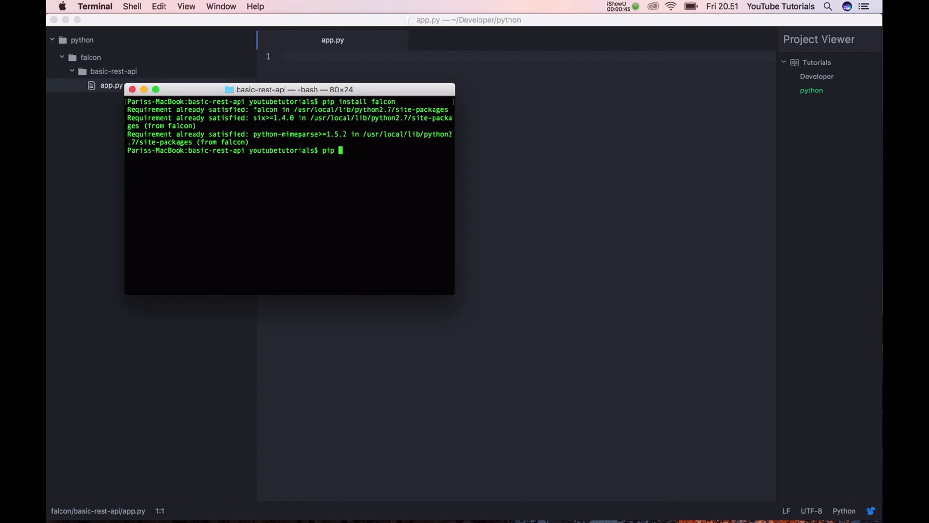
type("install guni")
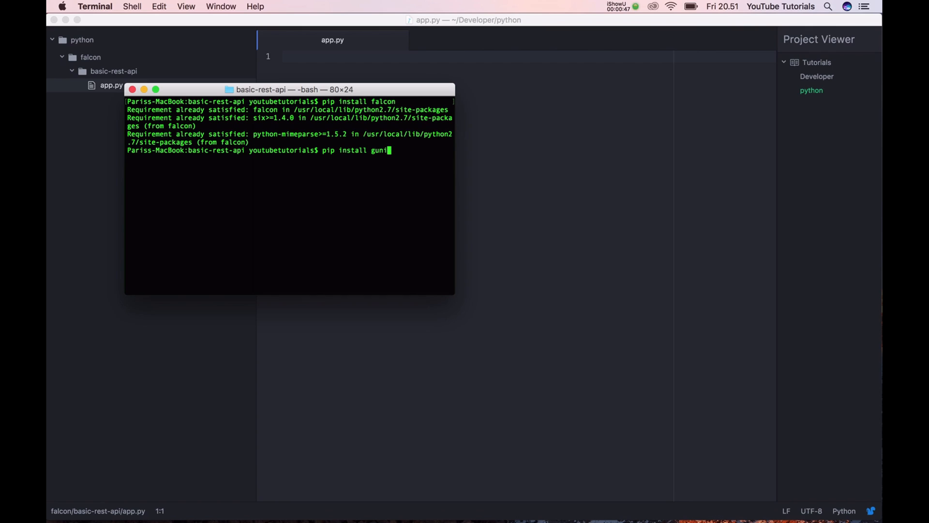
key("backspace")
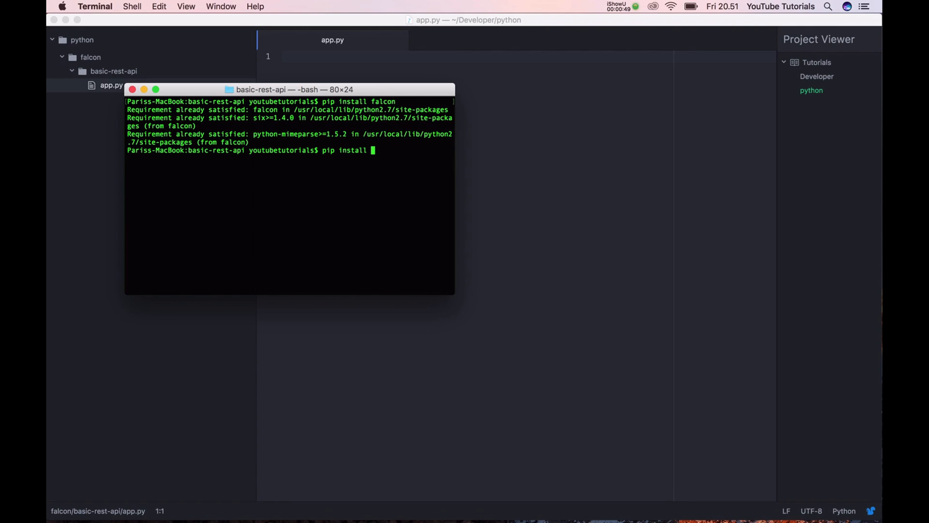
type("guni")
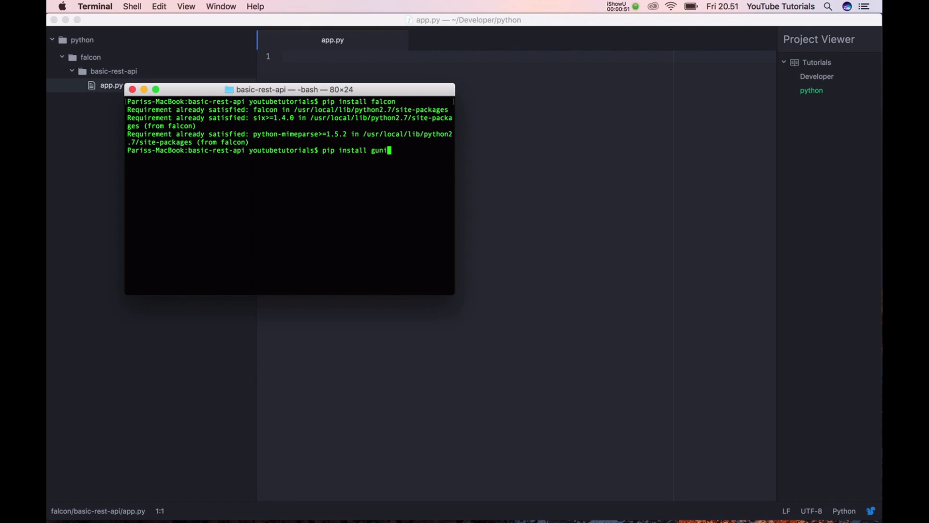
key("Return")
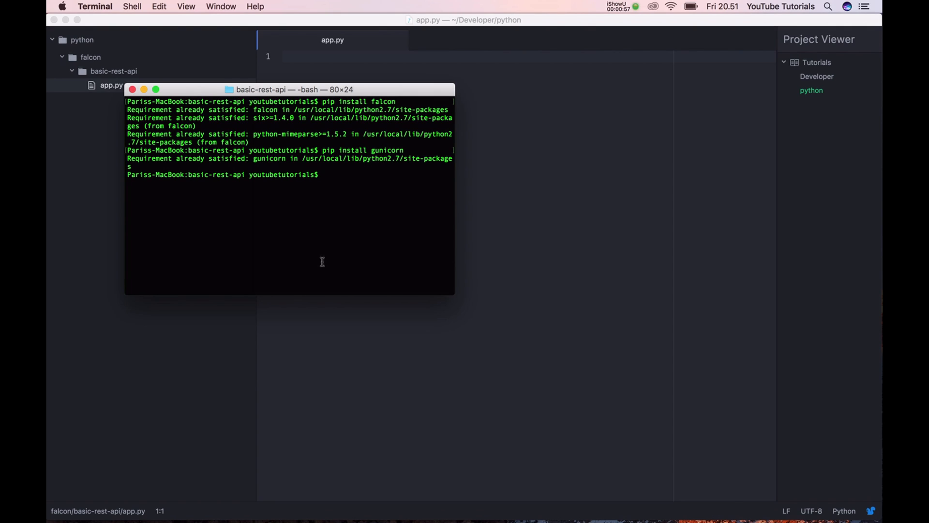
mouse_move(511, 183)
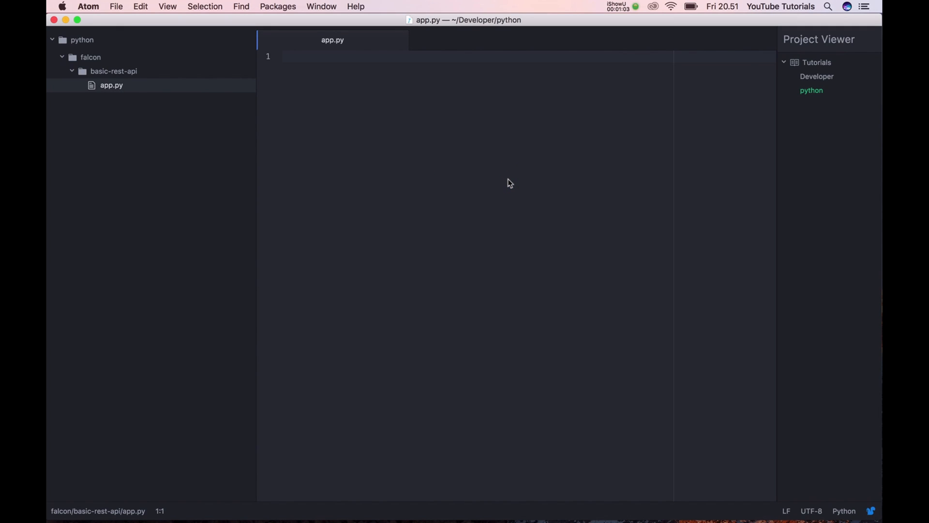
Write 'import json, falcon' and declare class ObjRequstClass in app.py
type("import")
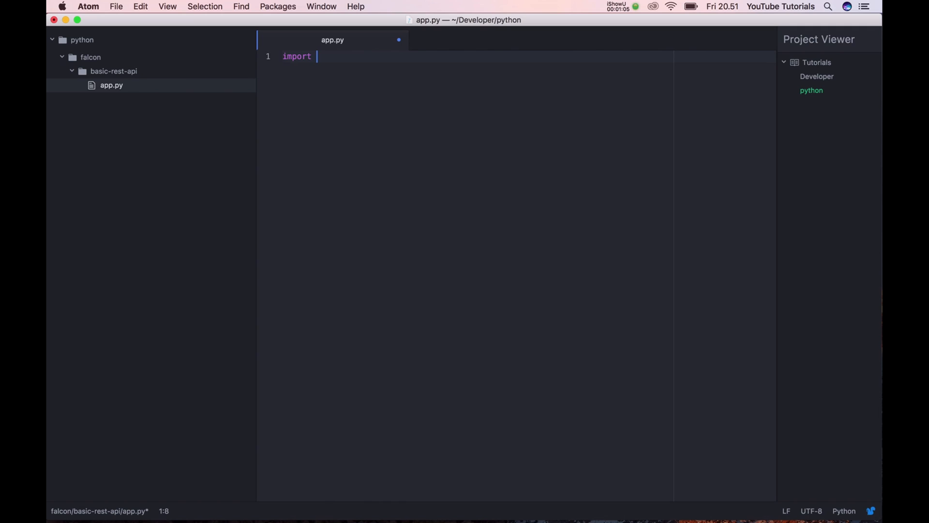
type("json, falcon")
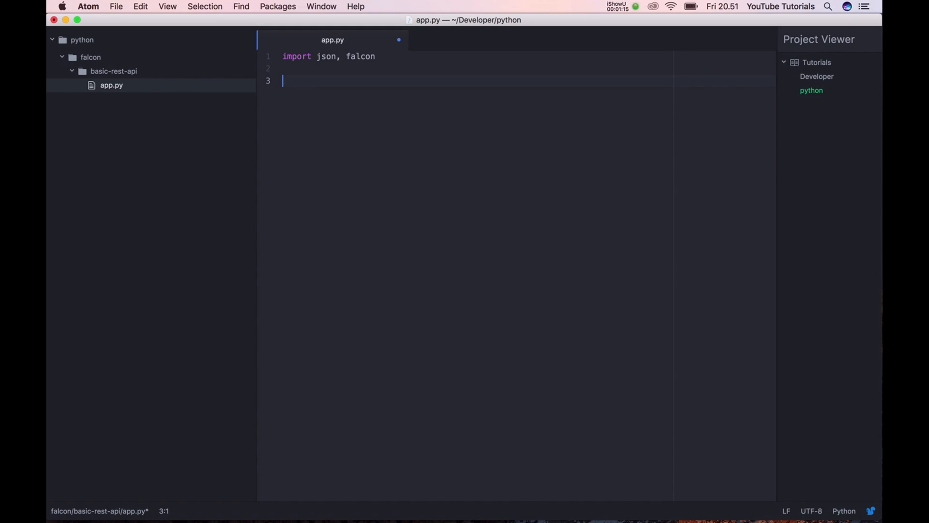
type("cla")
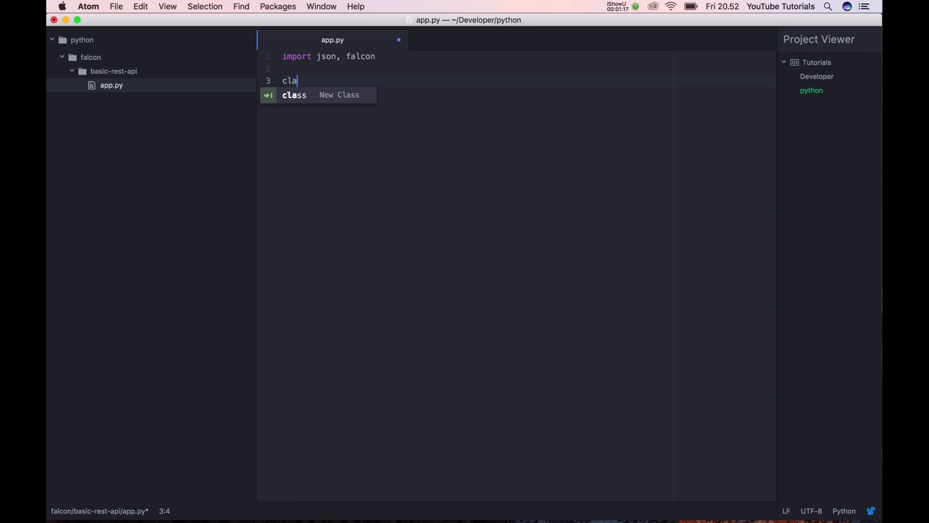
type("ss Obj")
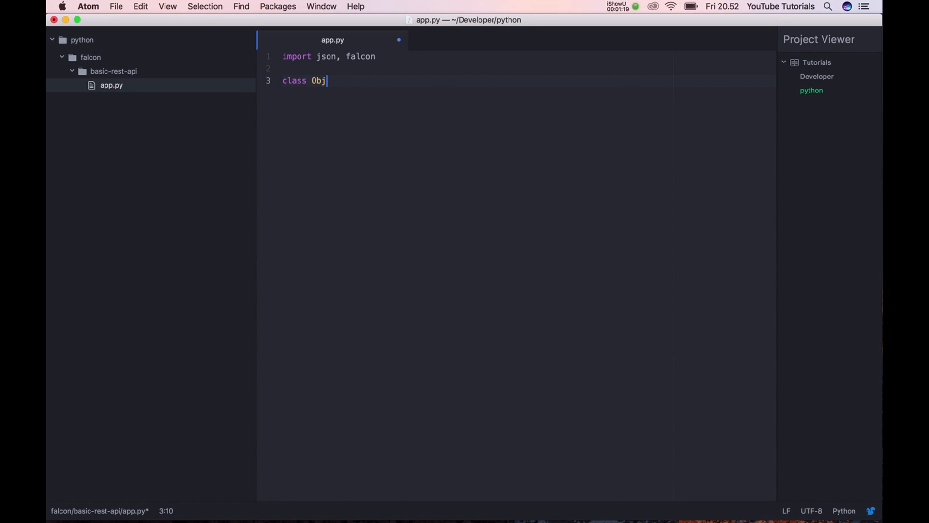
type("Requ")
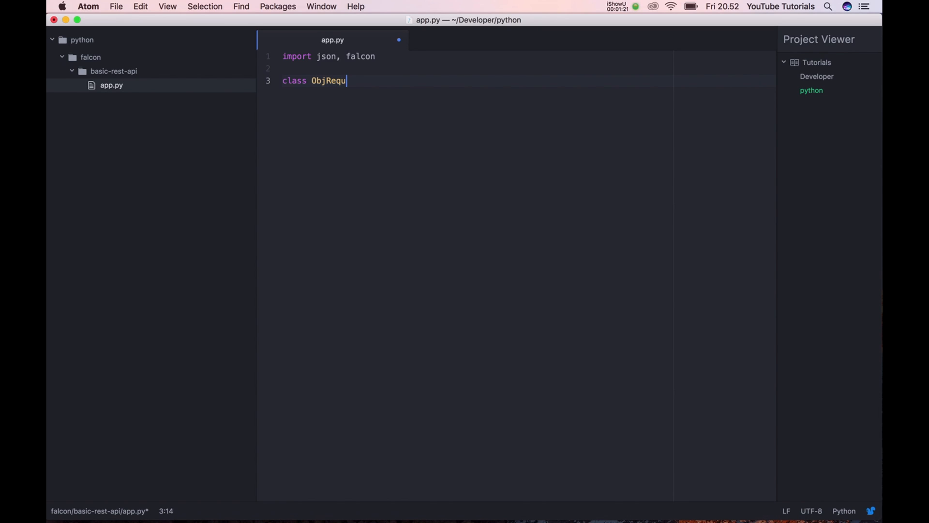
type("stClass")
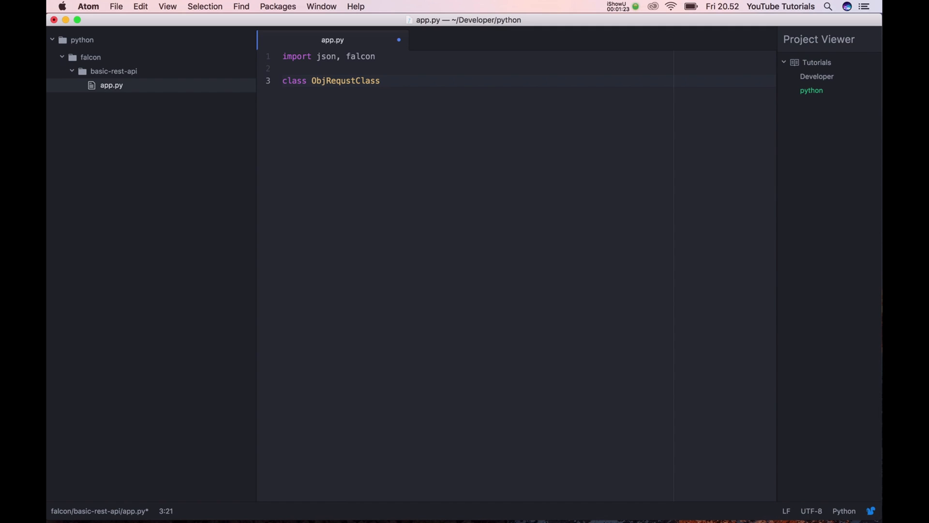
type(":")
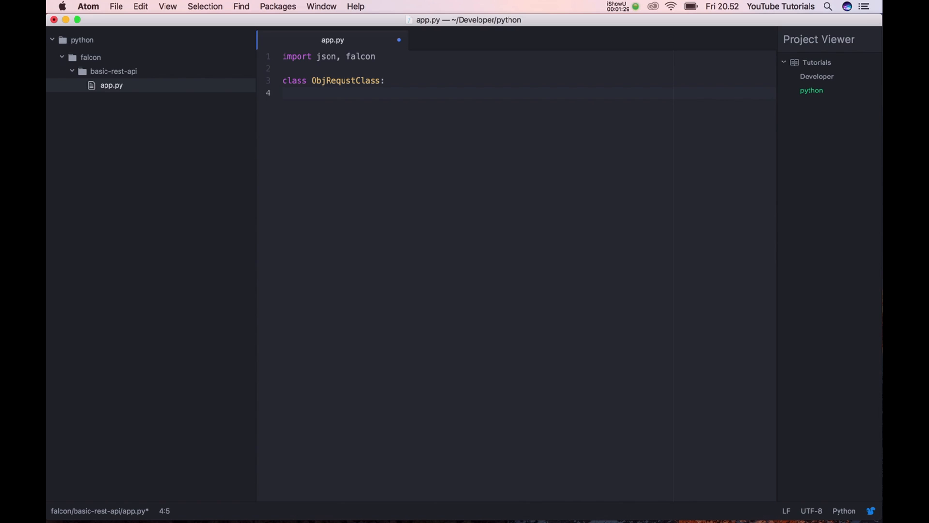
Define on_get(self, req, resp) inside the class with print "eggs"
type("d")
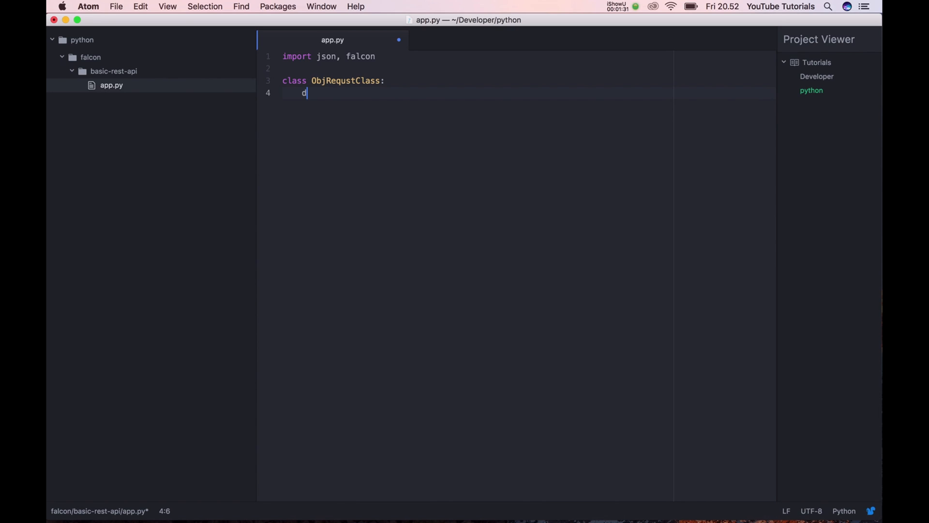
type("ef")
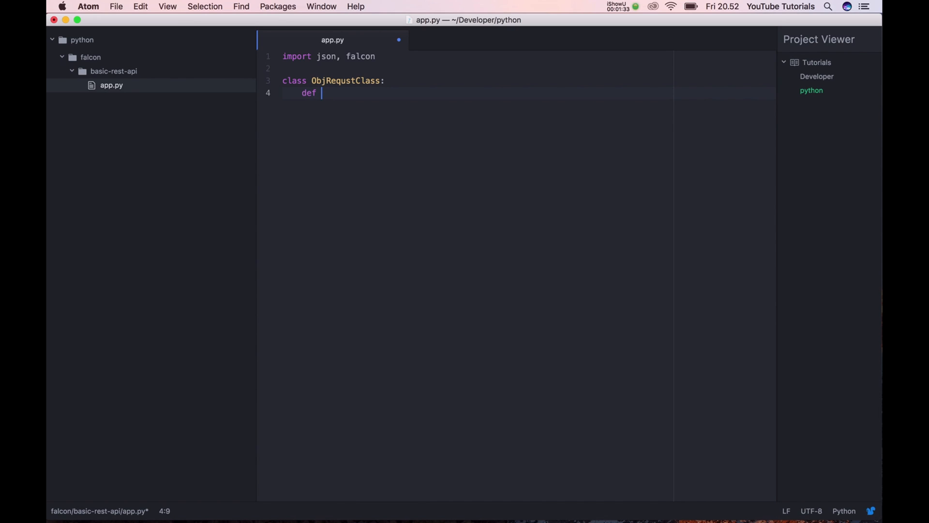
type("on_get")
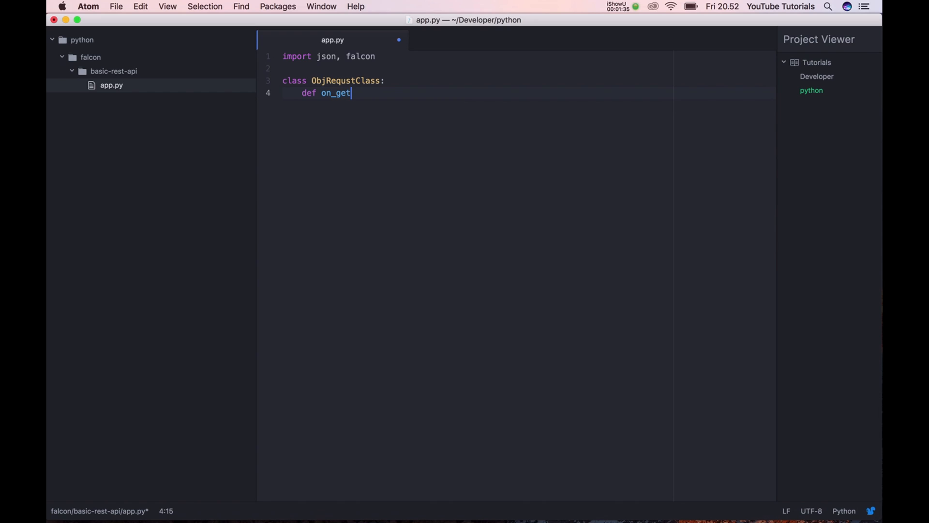
type("(self)")
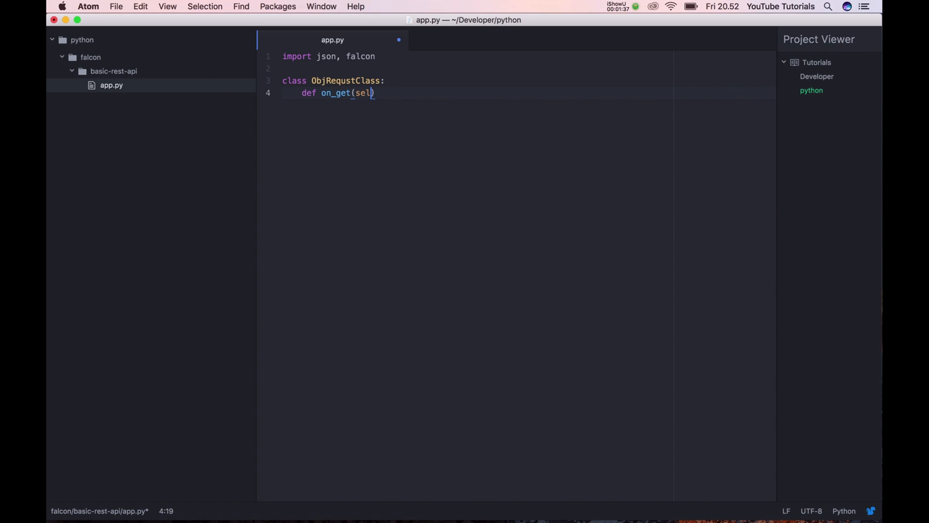
type("f, r")
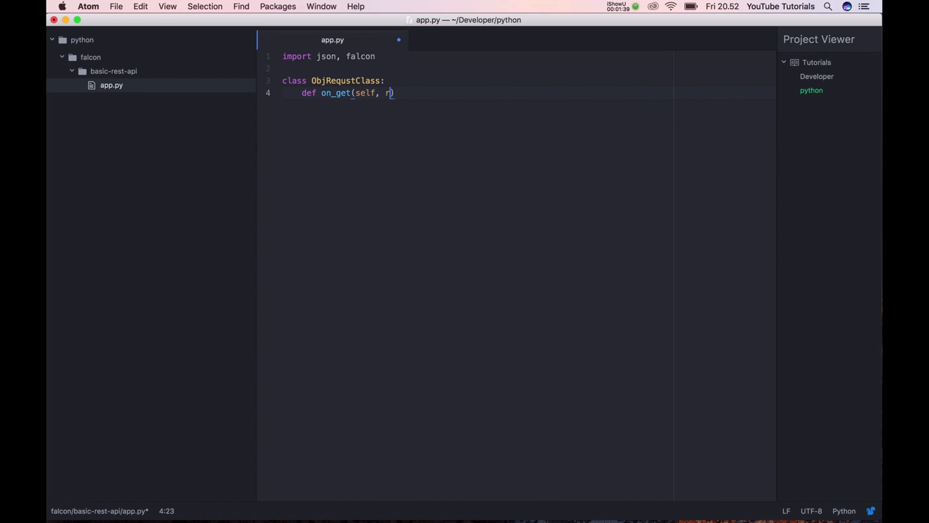
type("eq, resp")
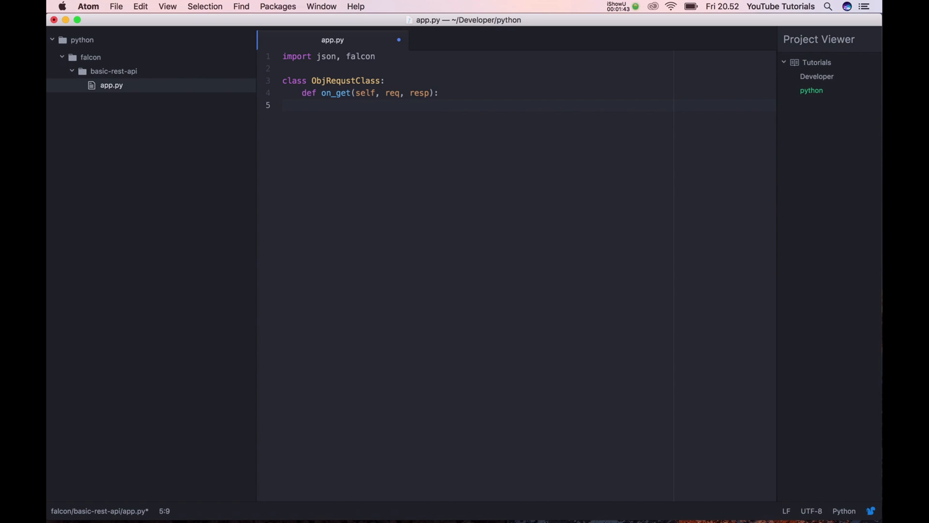
type("print")
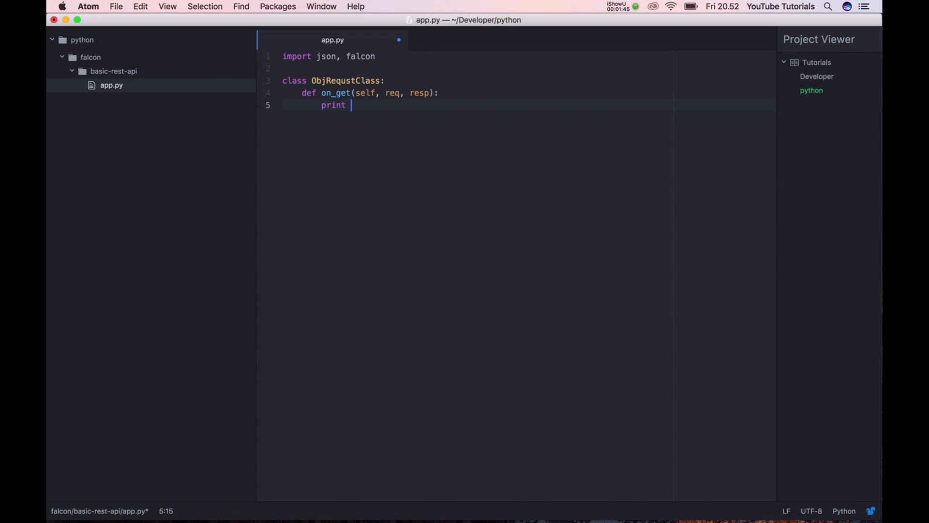
type("\"egg\"")
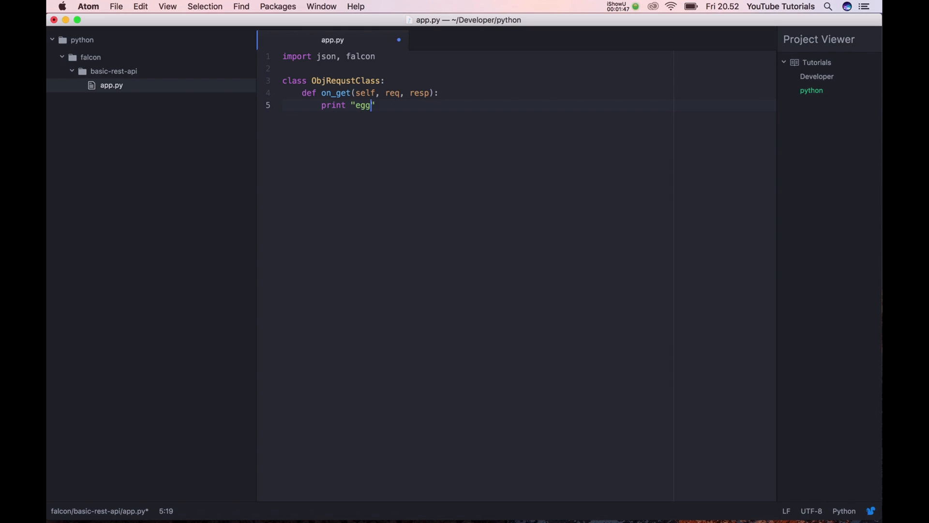
type("s")
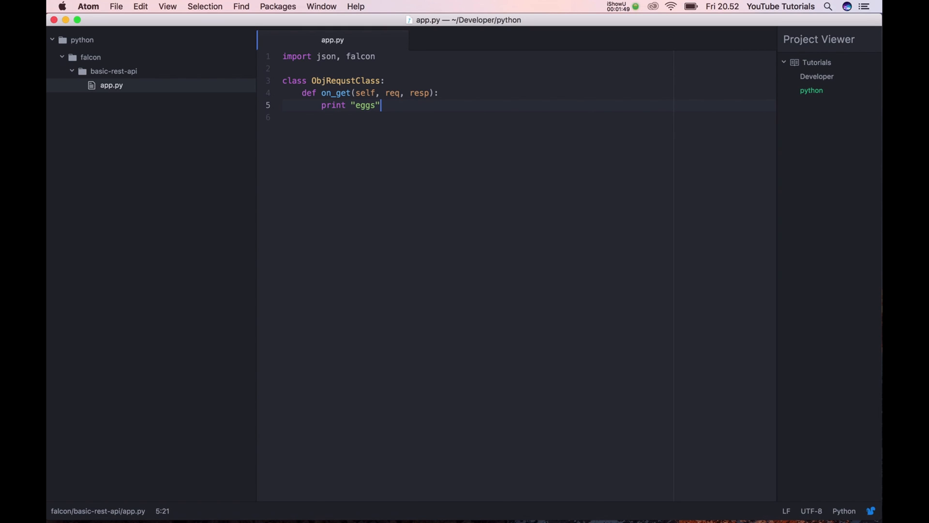
mouse_move(487, 105)
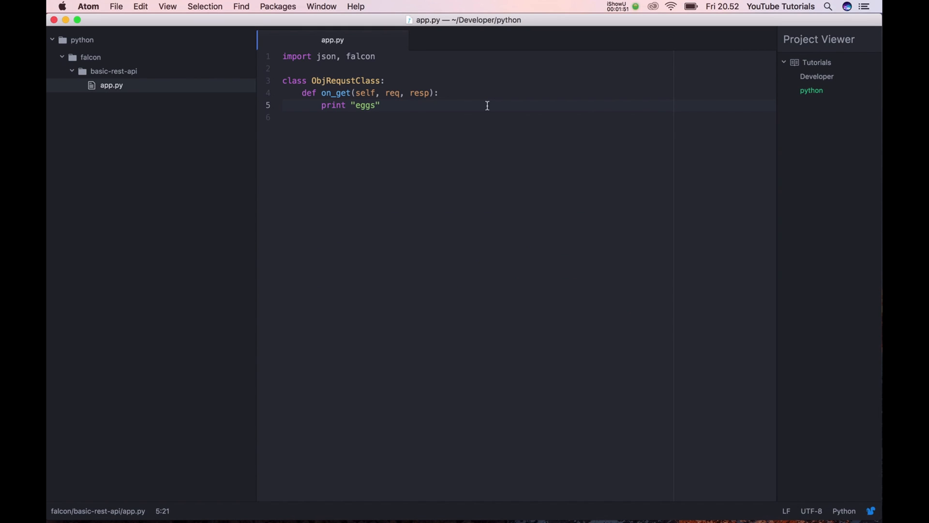
Add 'api = falcon.API()' below the class
key("enter")
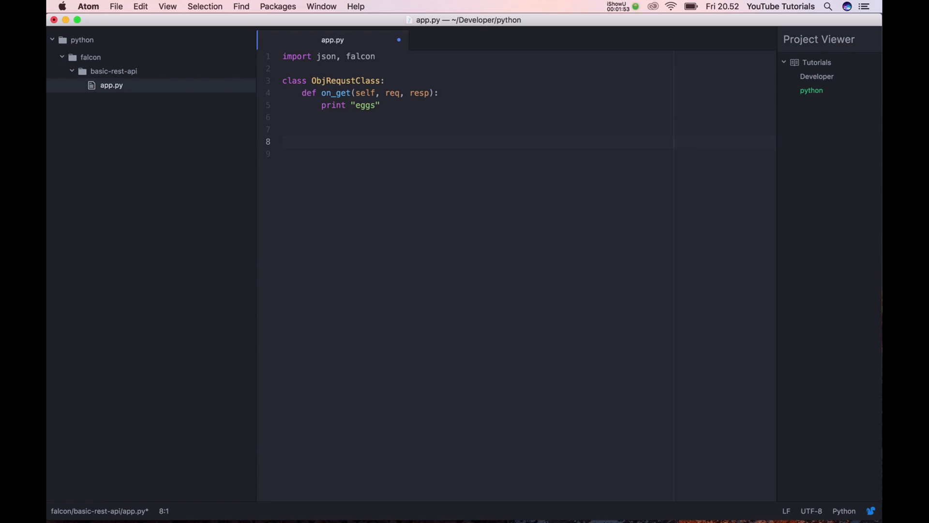
type("a")
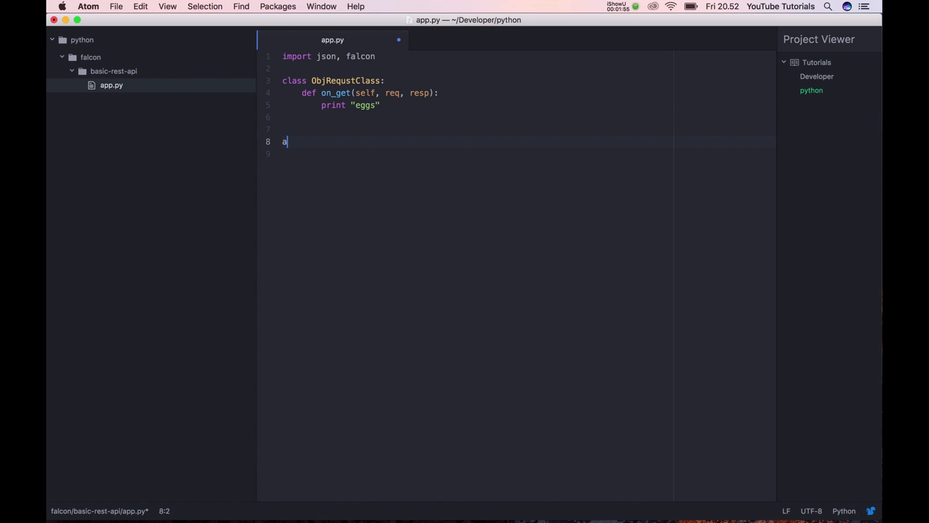
type("pi = f")
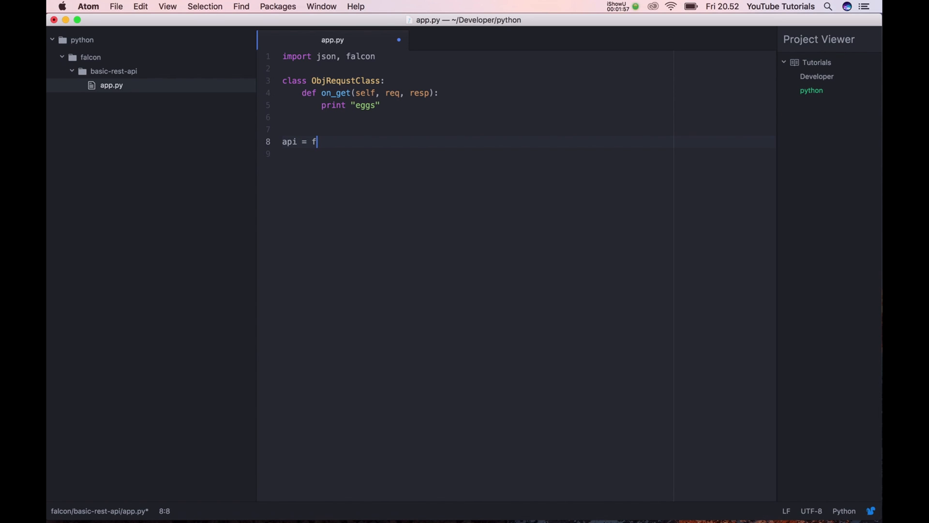
type("alcon.API")
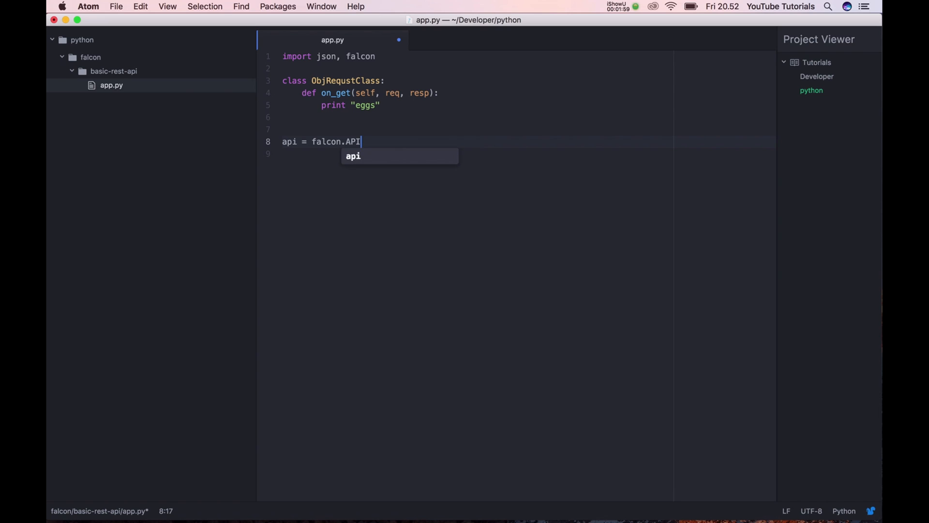
type("()")
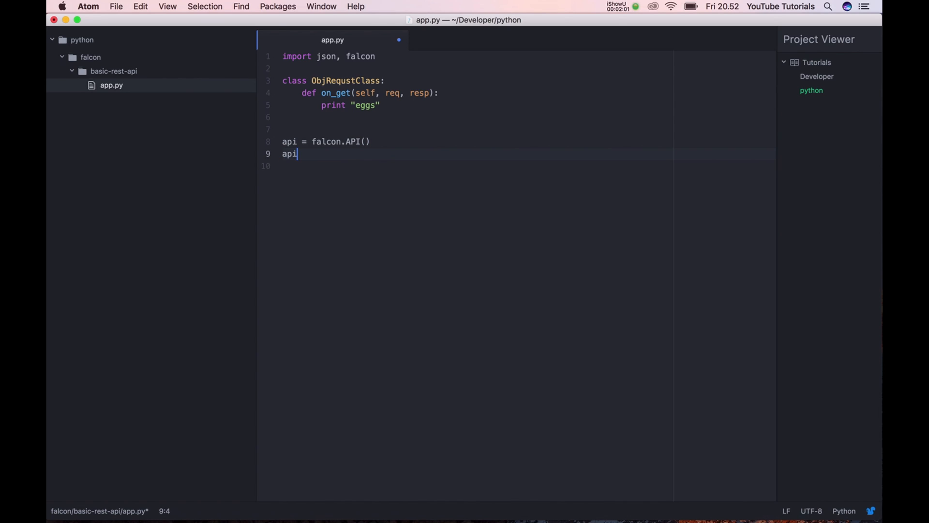
Add api.add_route('/test', ObjRequstClass()) to route /test to the handler
type(".add_")
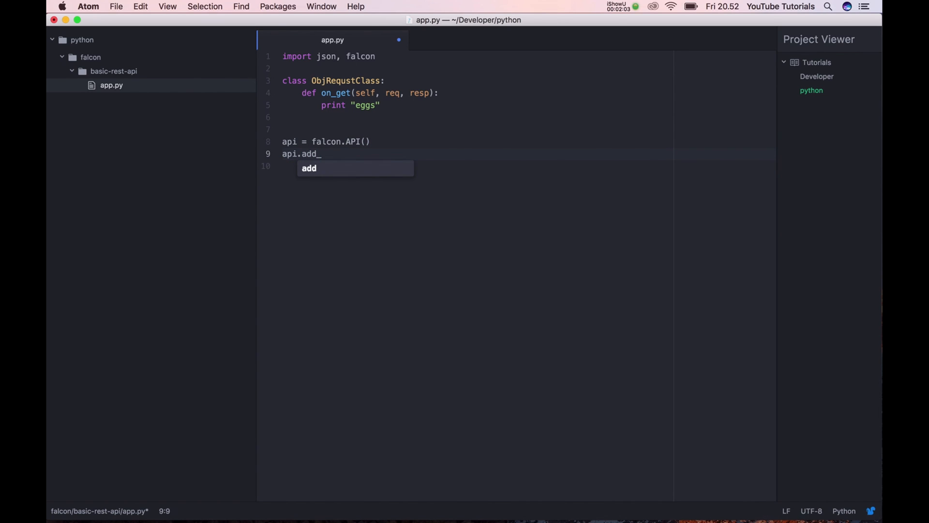
type("route()")
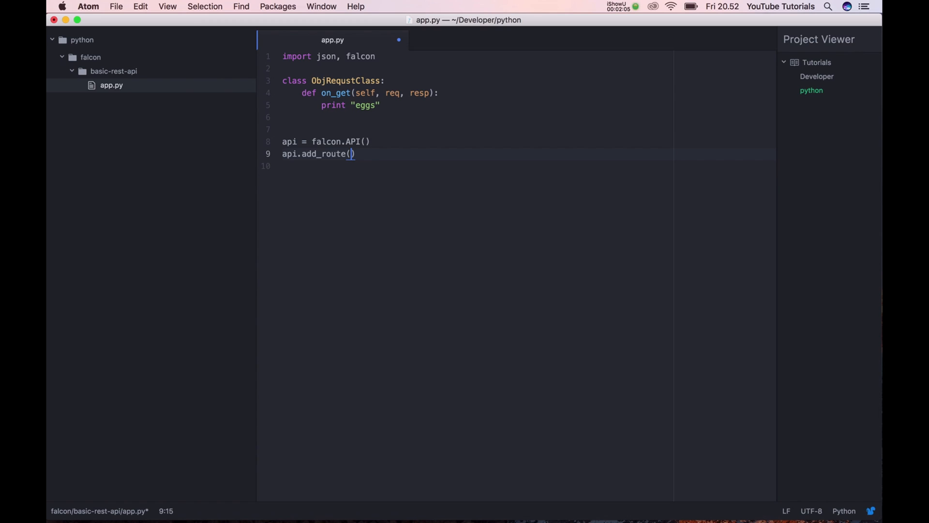
type("'")
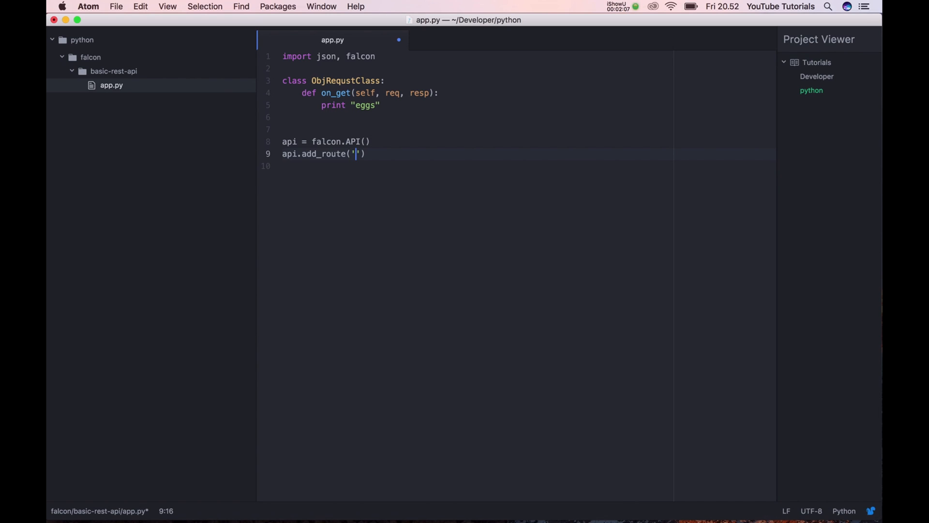
type("/test")
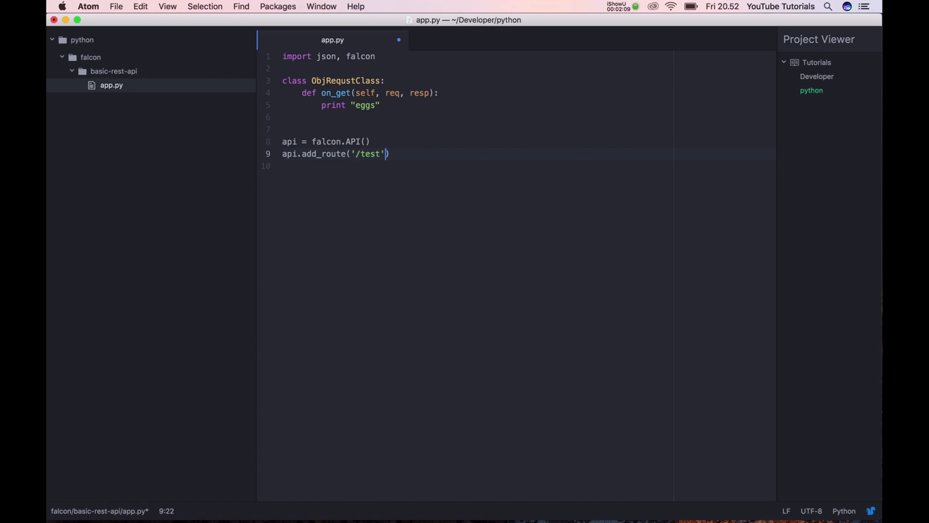
type(",")
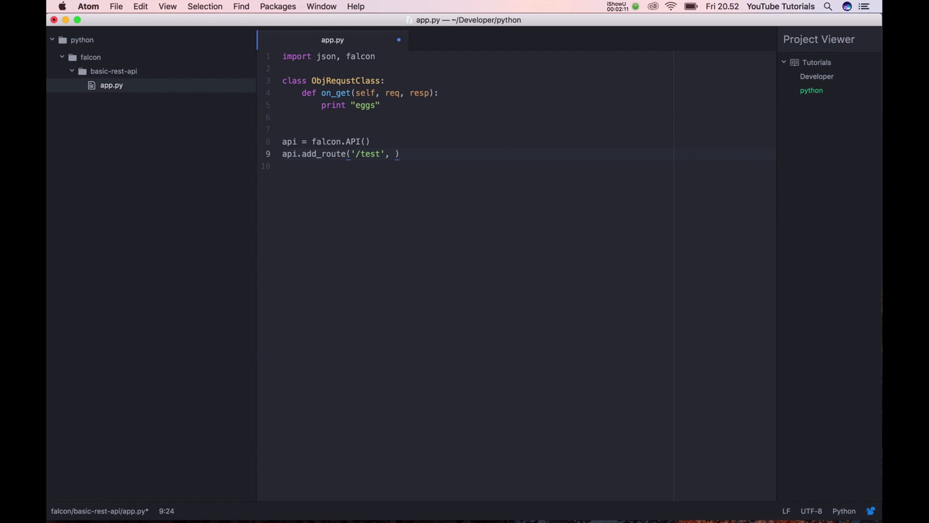
type("ObjRequstClass")
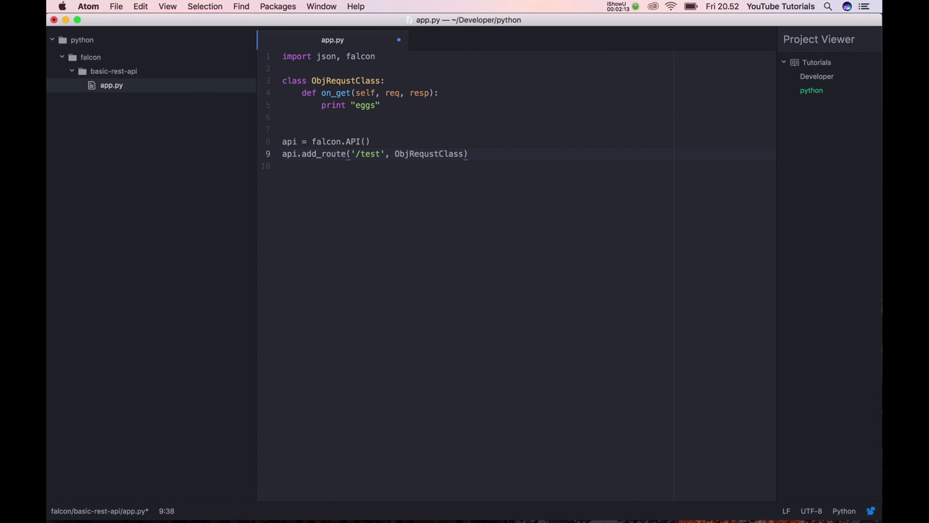
type("()")
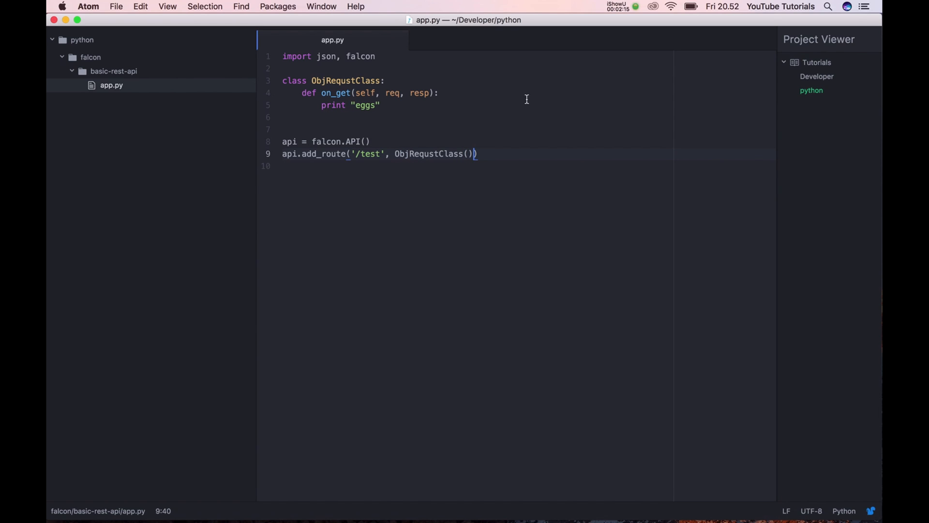
mouse_move(444, 127)
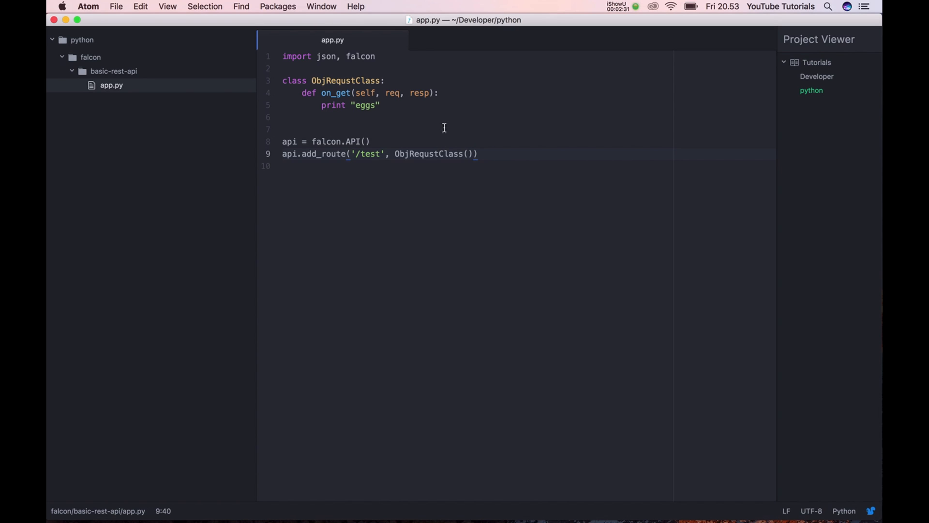
mouse_move(437, 133)
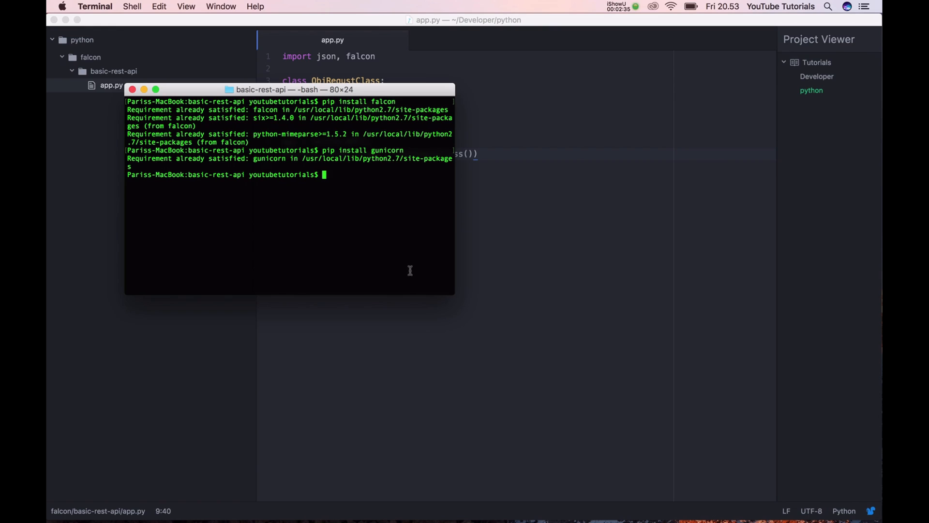
Run 'gunicorn app:api' so the Falcon app listens at 127.0.0.1:8000
type("guni")
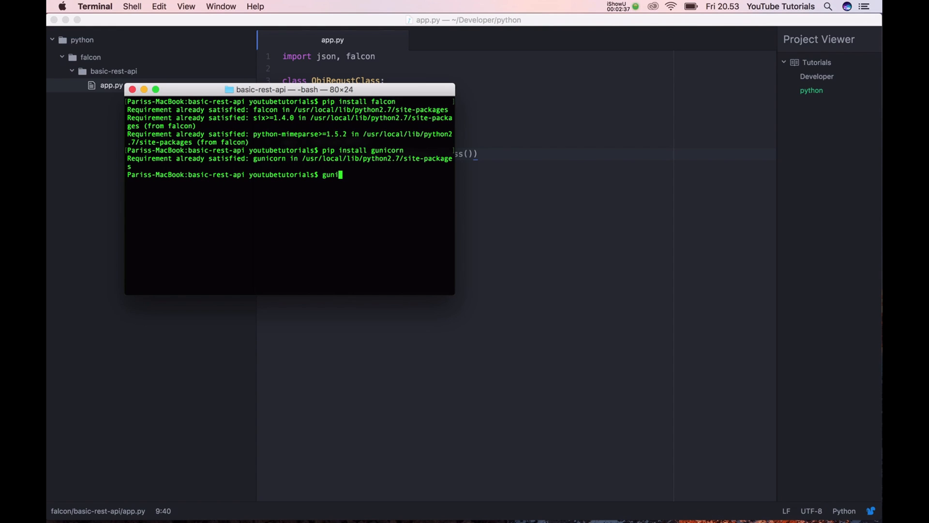
type("corn")
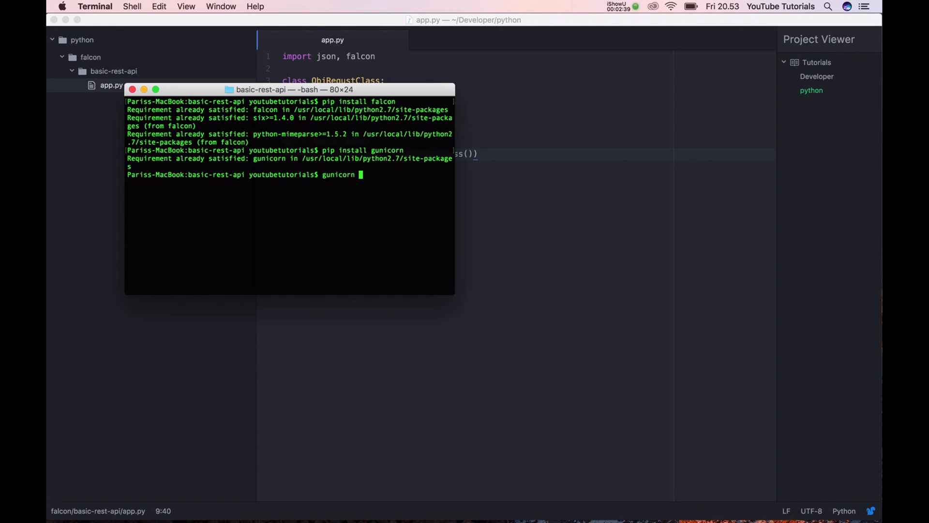
type("app:")
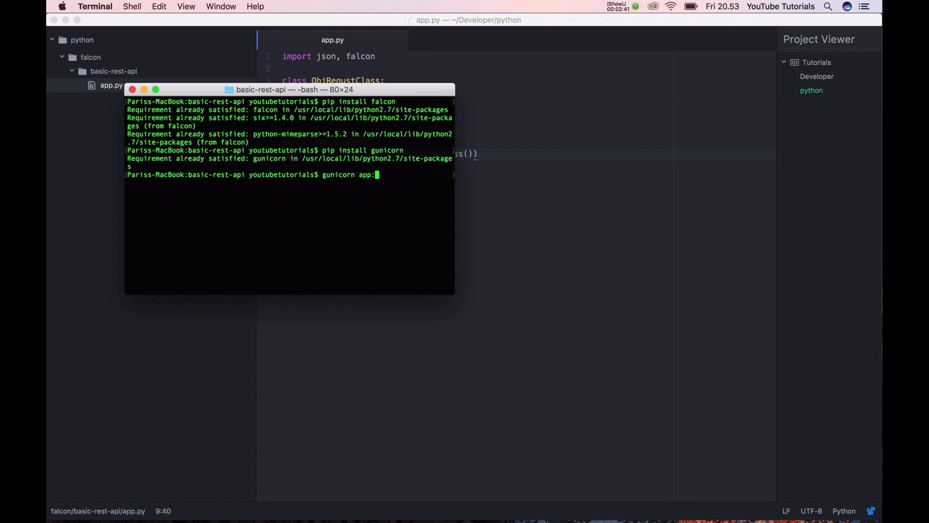
type("api")
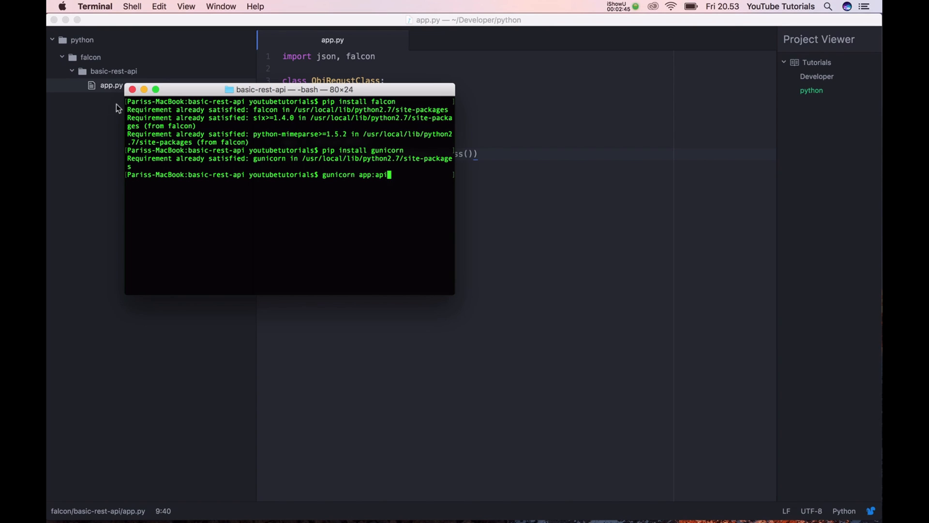
mouse_move(196, 99)
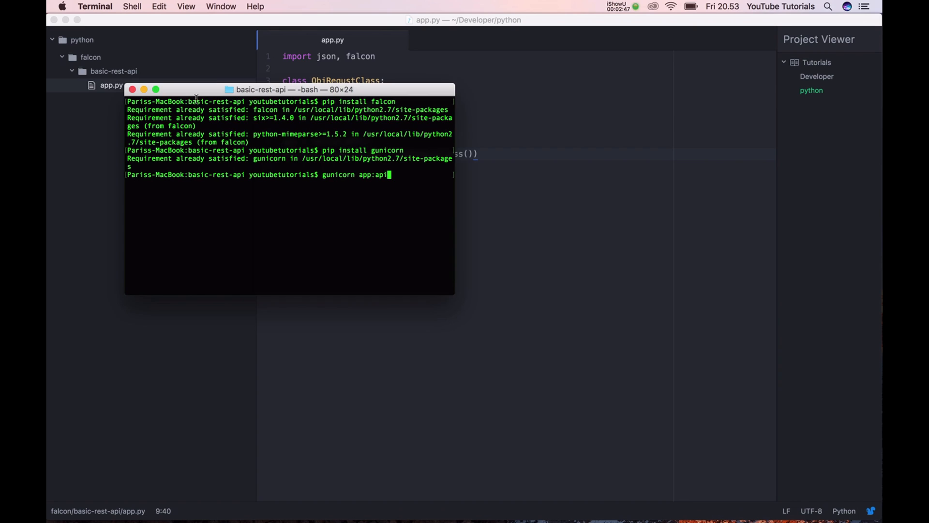
left_click_drag(260, 89, 372, 126)
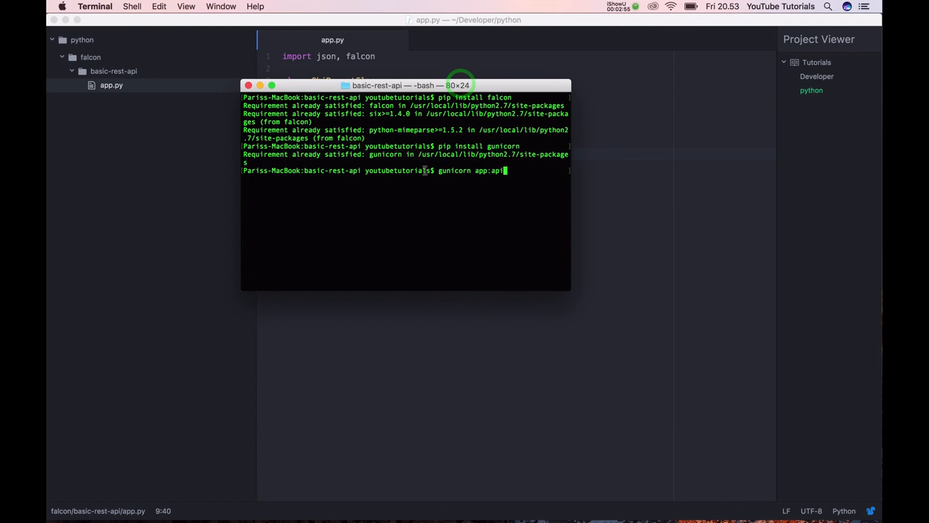
mouse_move(501, 187)
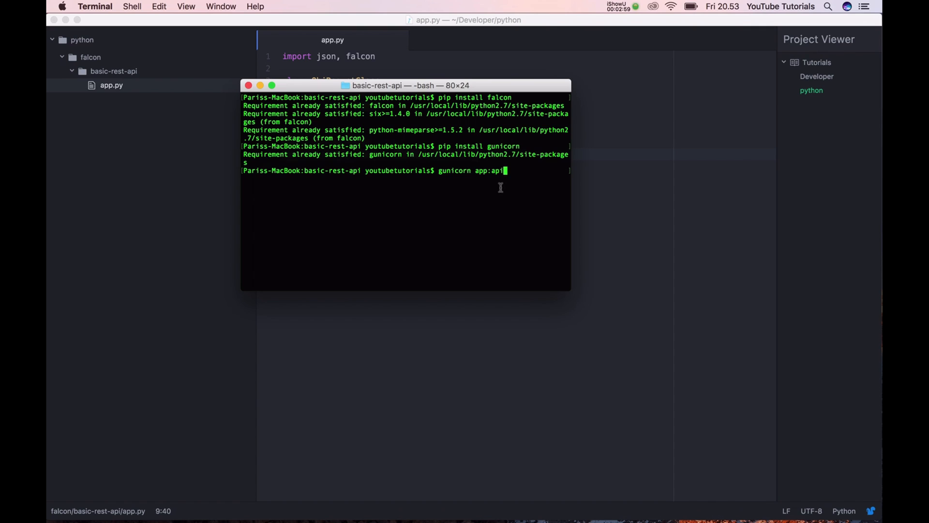
key("Return")
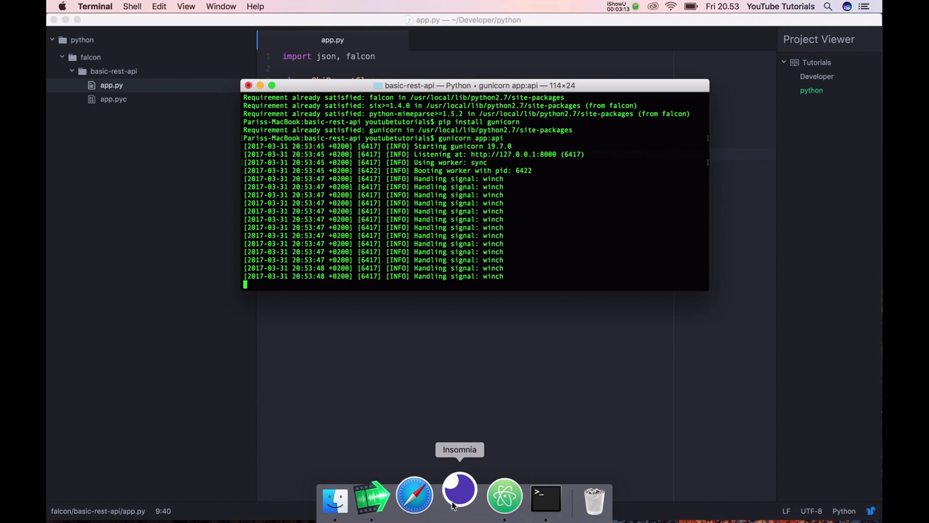
Launch Insomnia from the Dock and confirm the downloaded-app warning
left_click(458, 492)
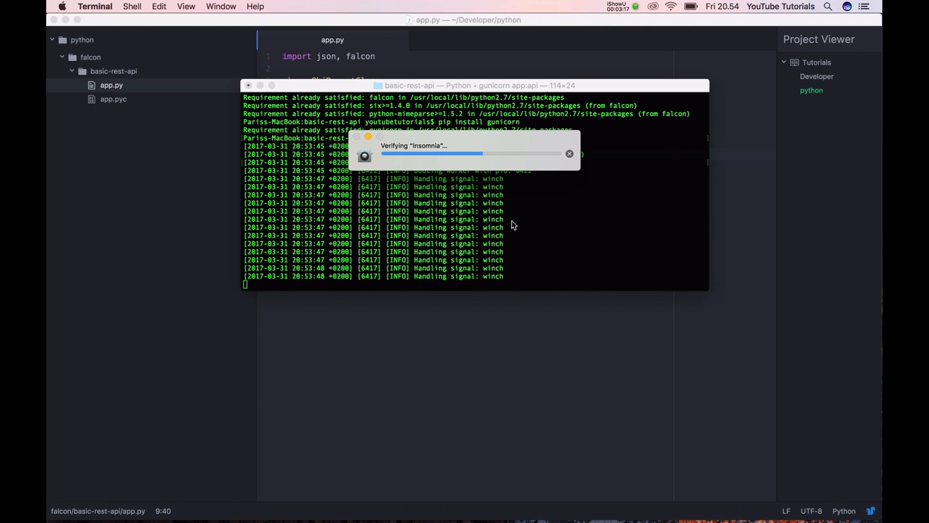
mouse_move(513, 212)
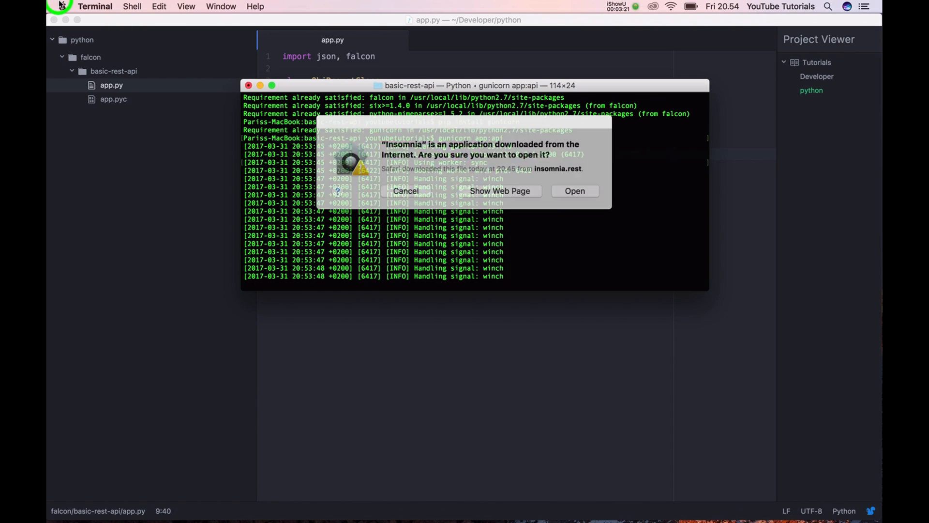
mouse_move(562, 188)
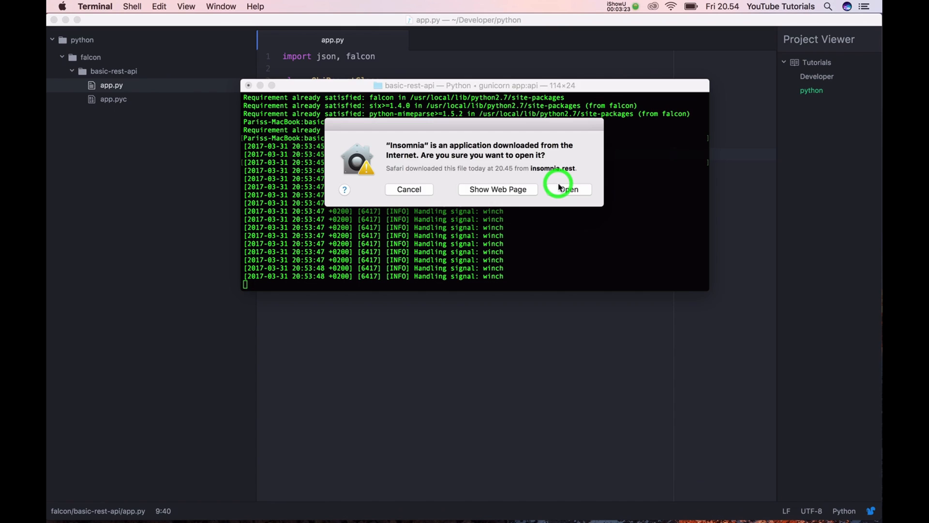
left_click(566, 189)
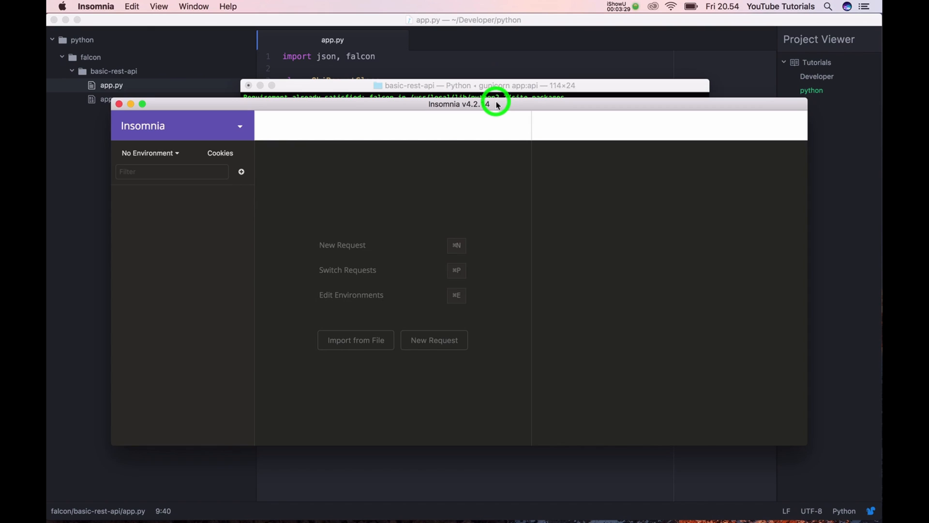
Create a new GET request named 'Python - falcon test'
left_click(433, 340)
type("Tutoriua")
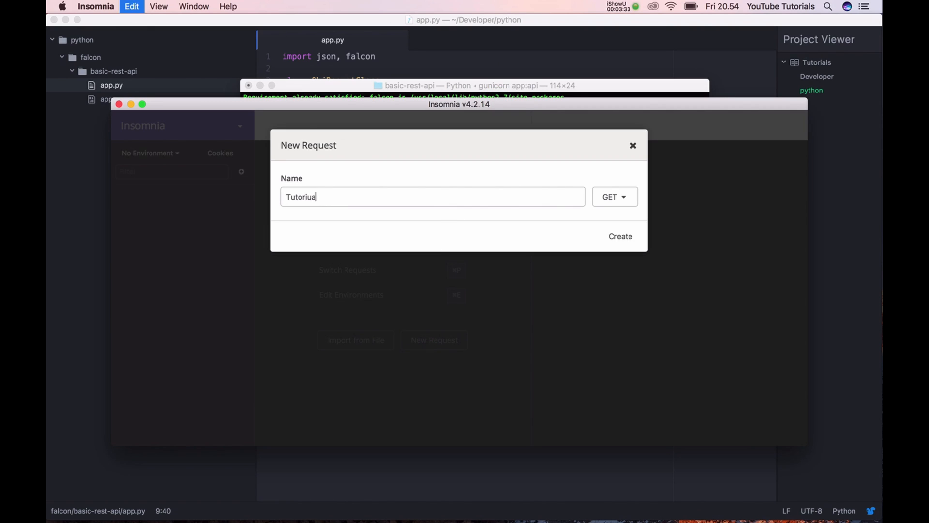
type("Python - fal")
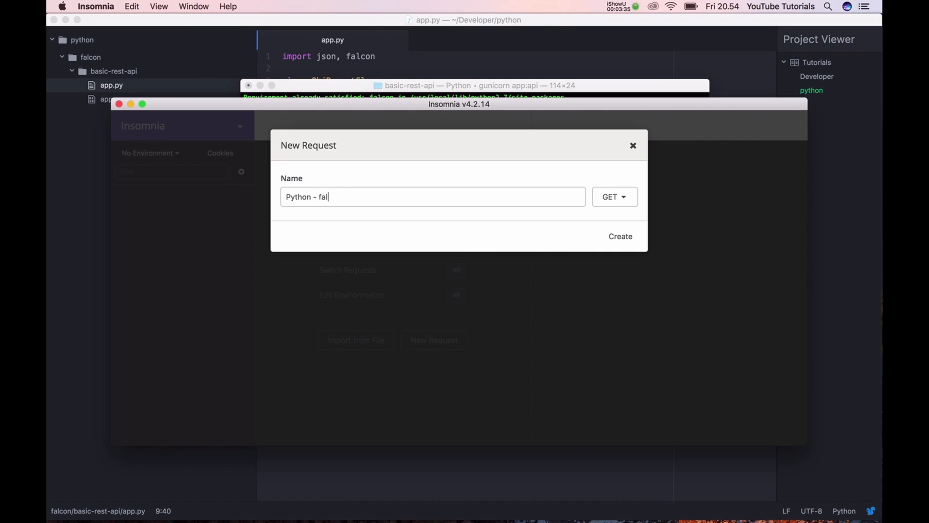
type("con test")
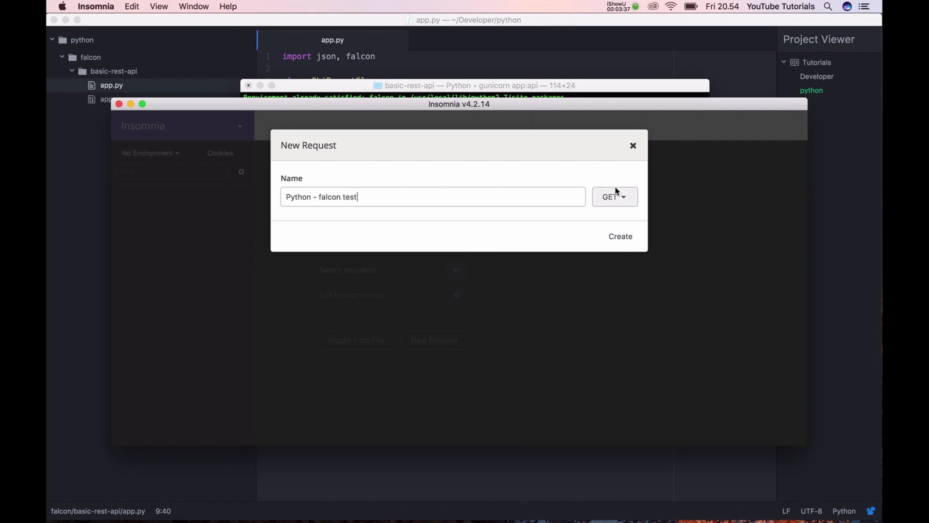
left_click(620, 236)
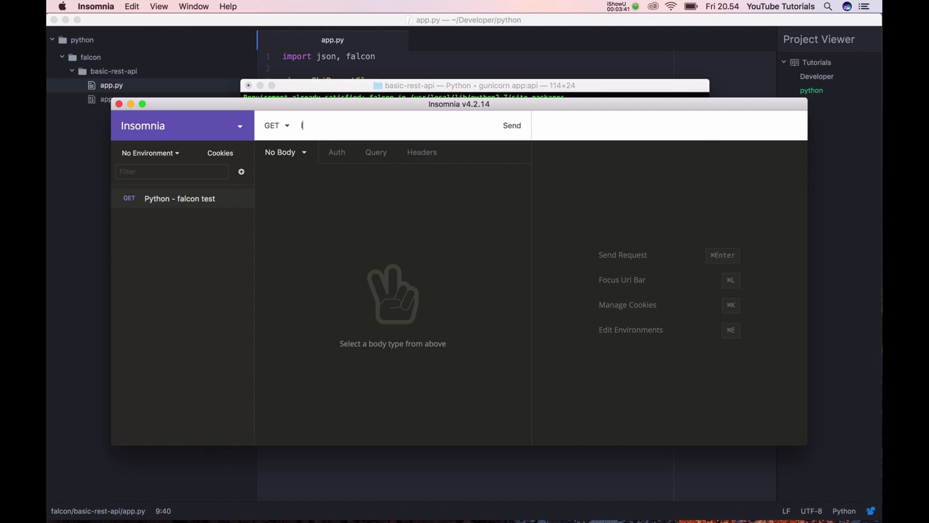
type("http://")
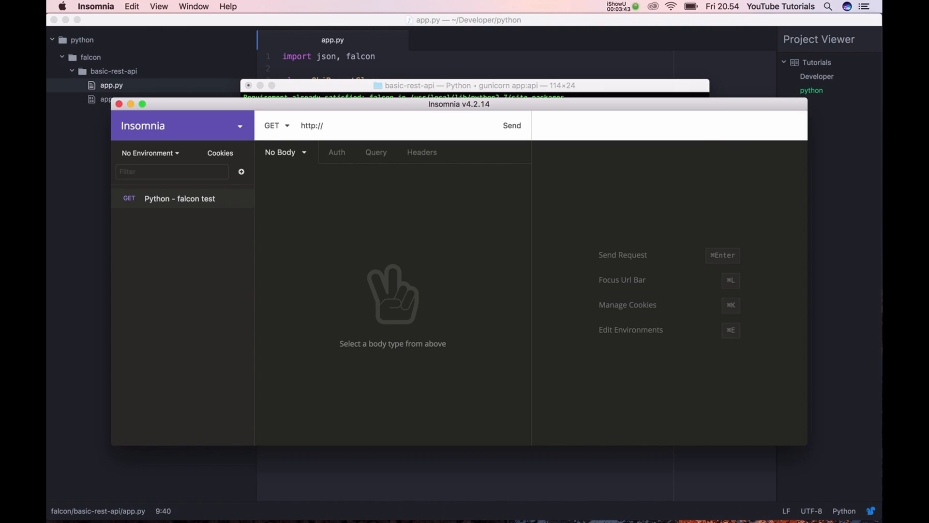
type("127.0.0.")
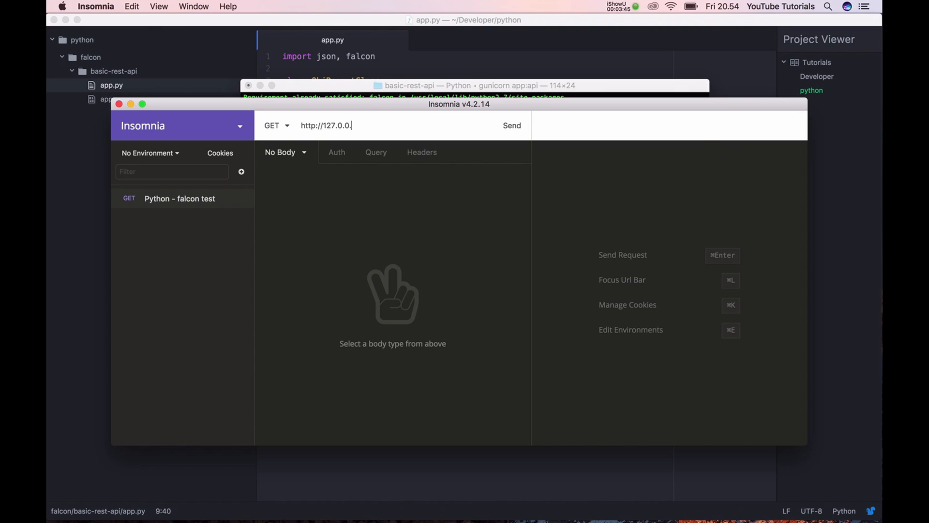
type("1")
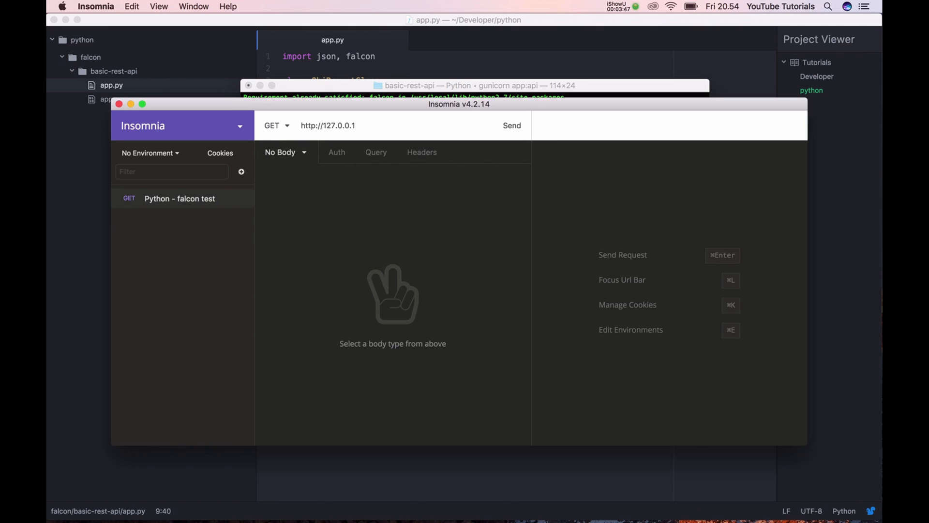
type(":8000/test")
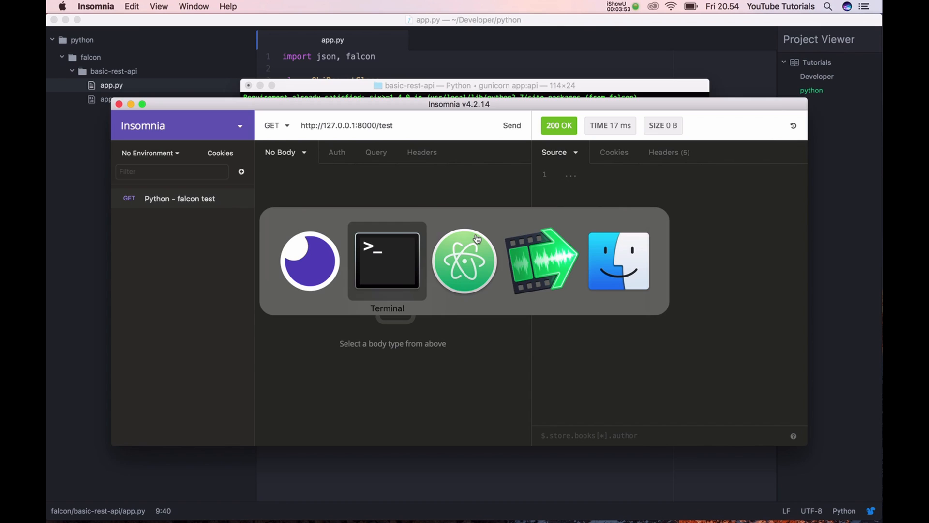
left_click(387, 260)
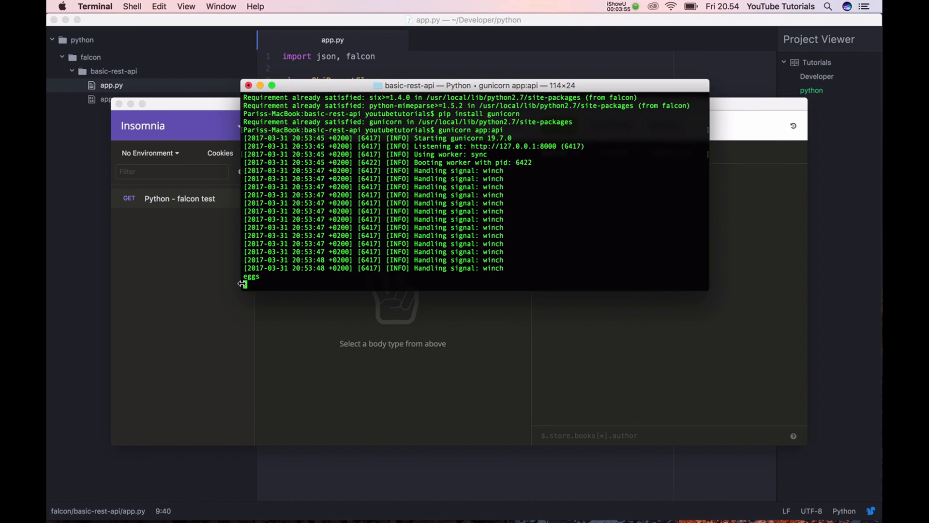
mouse_move(445, 484)
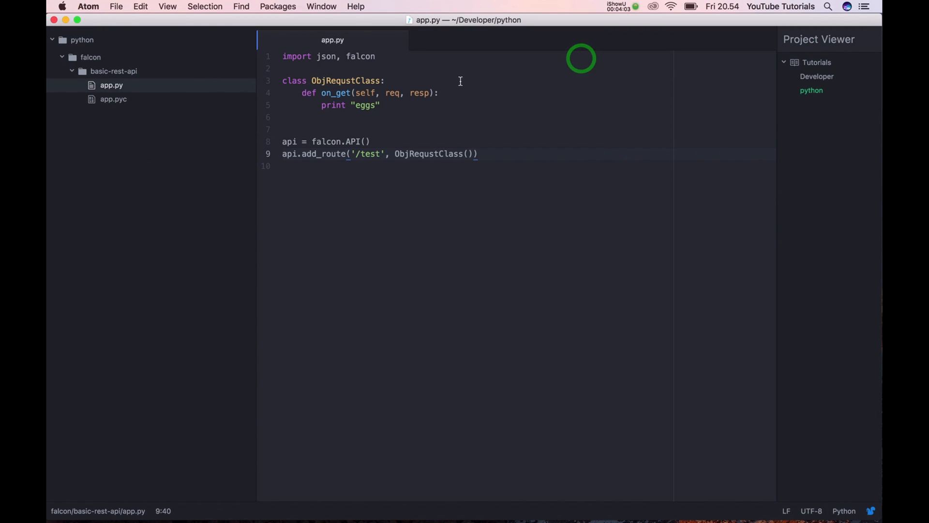
Start a content = { } dictionary in on_get with 'name' : 'Paris'
left_click(433, 107)
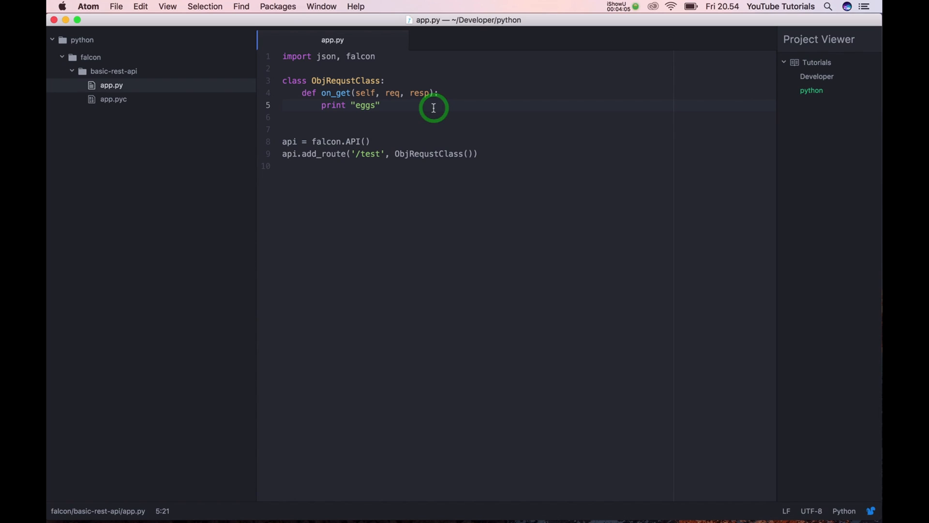
left_click(379, 104)
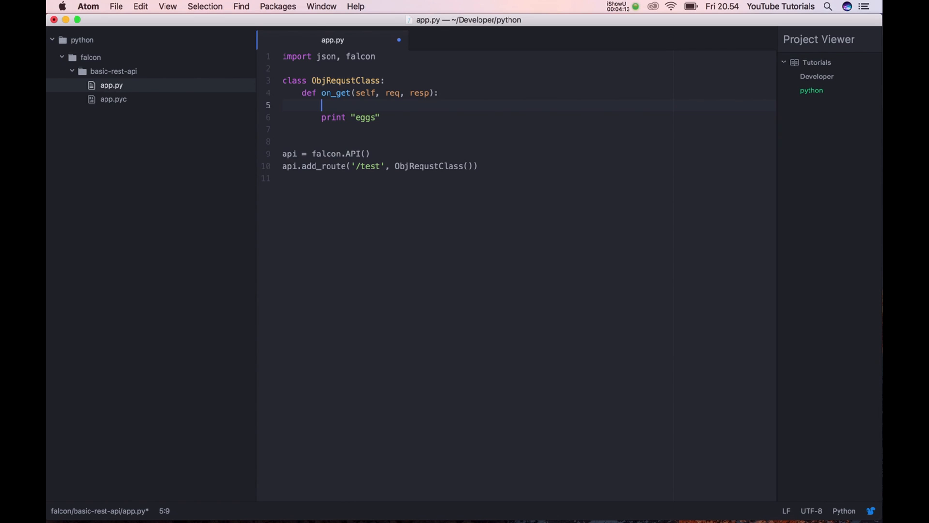
type("conta")
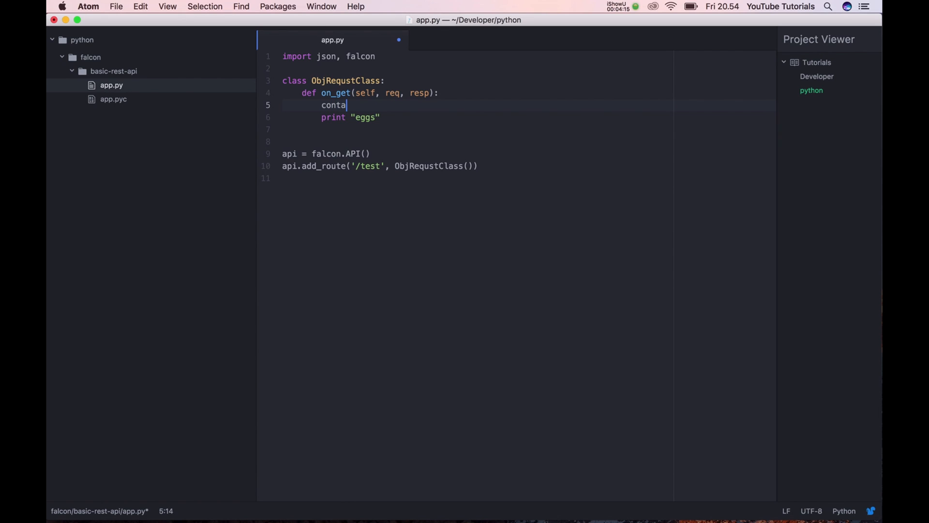
type("nt")
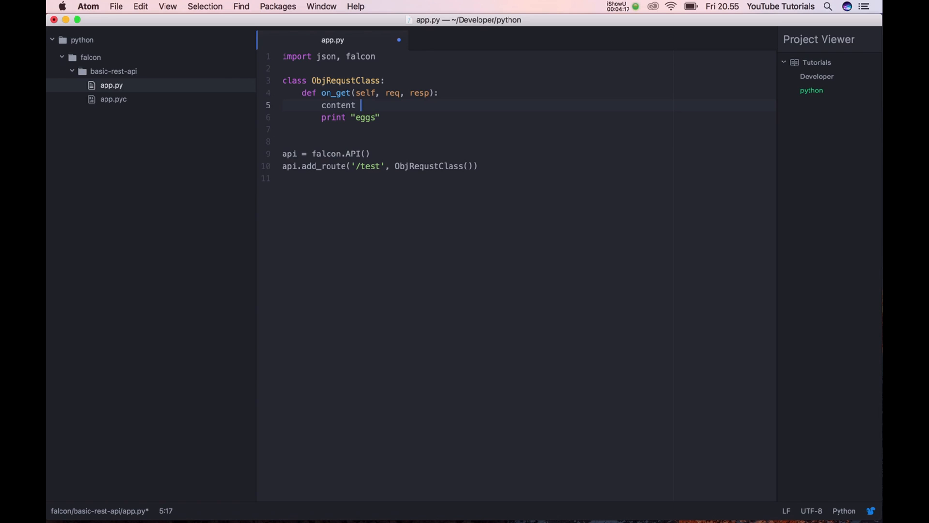
type("= {}")
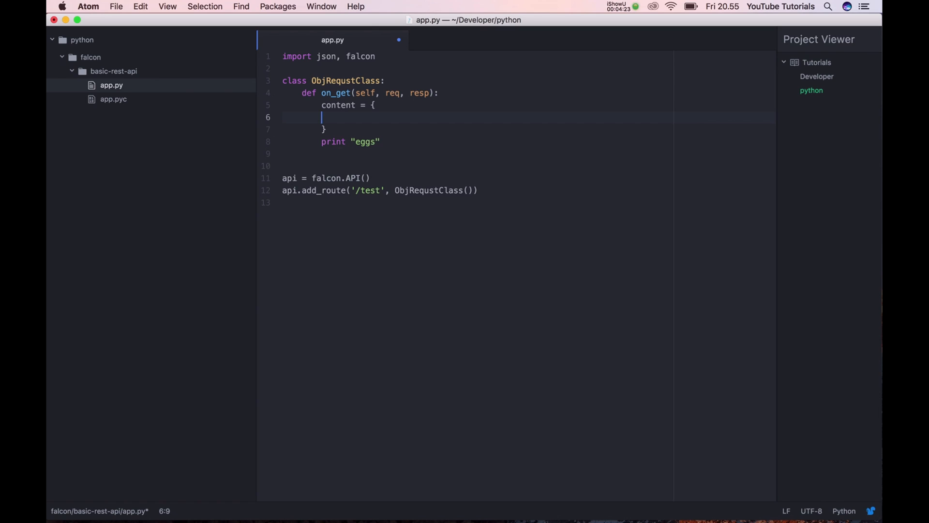
type("'")
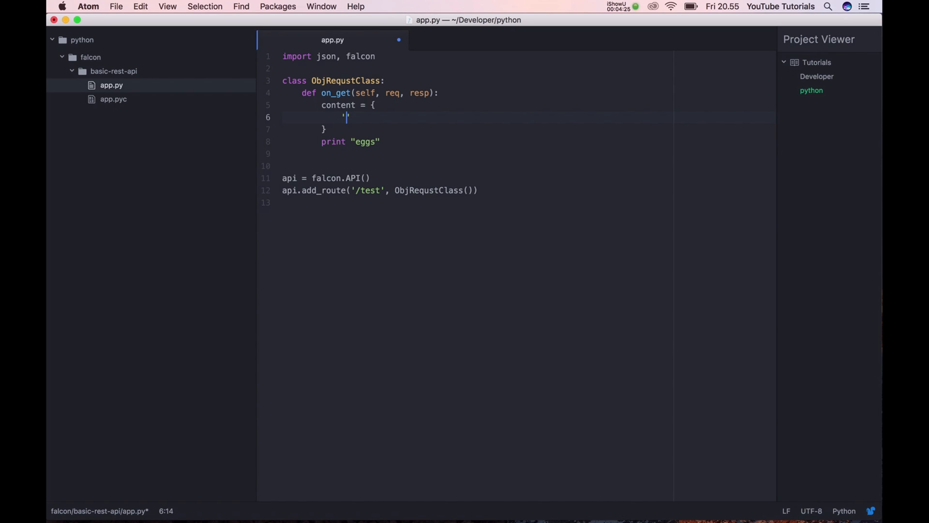
type("'name' : 'Pari'")
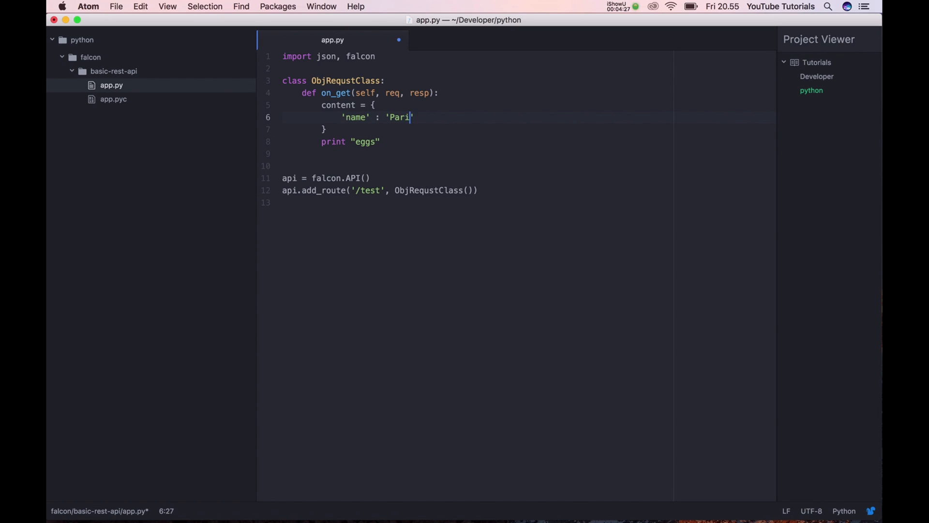
Add 'age' : '31' and 'country' : 'Denmark' entries and blank lines after the brace
key("enter")
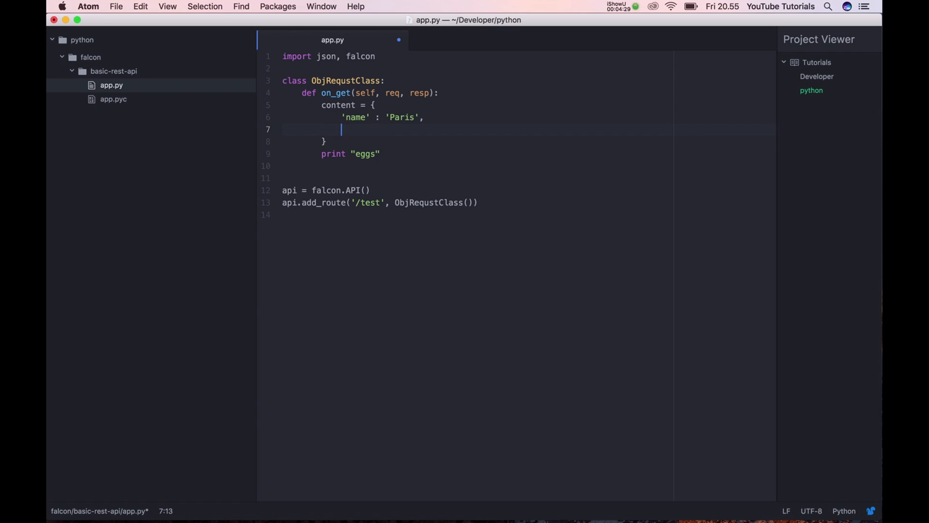
type("'age' : '3'")
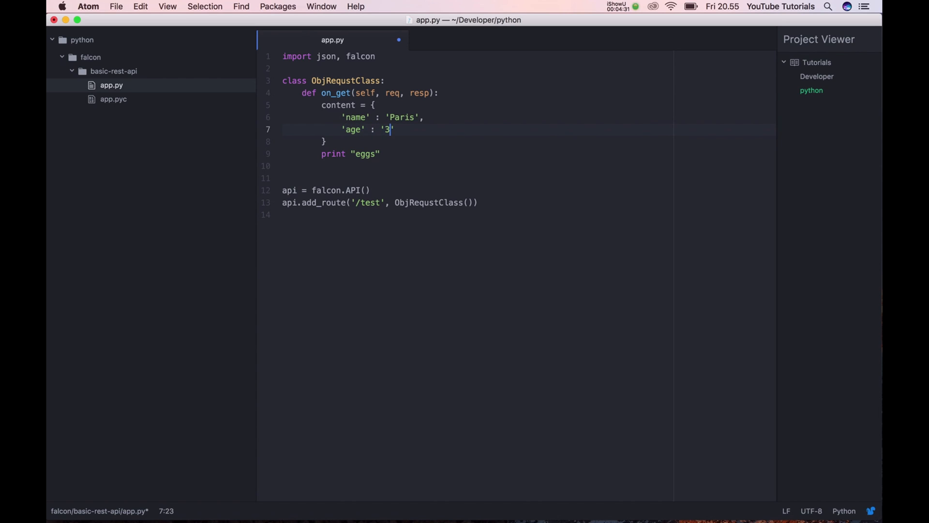
type("1',")
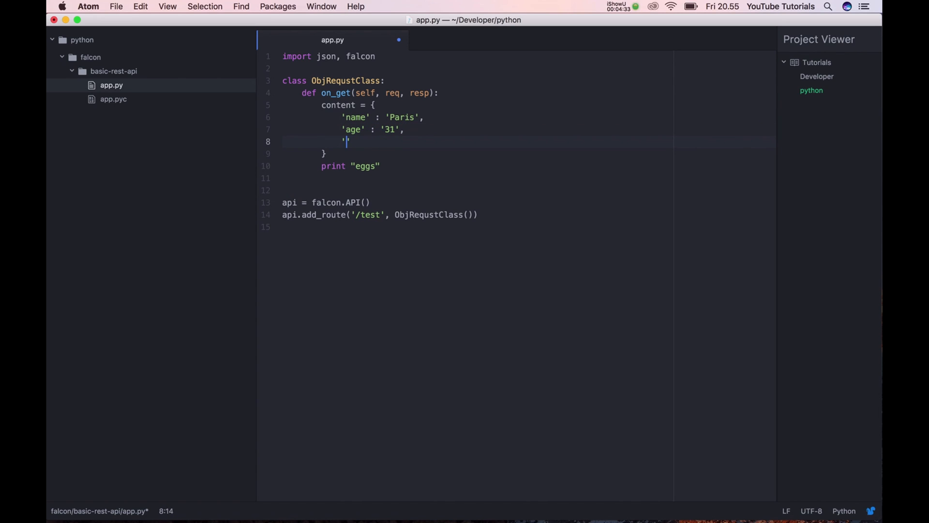
type("cou")
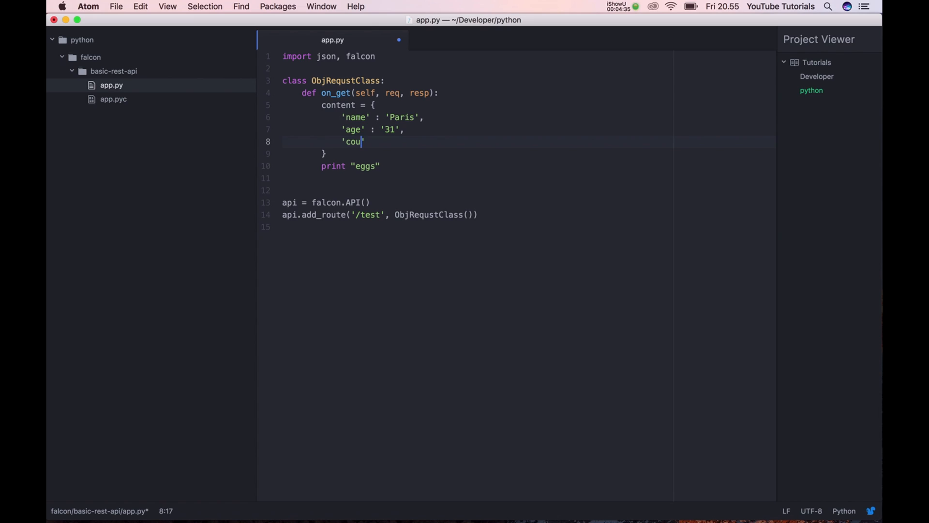
type("ntry' : '")
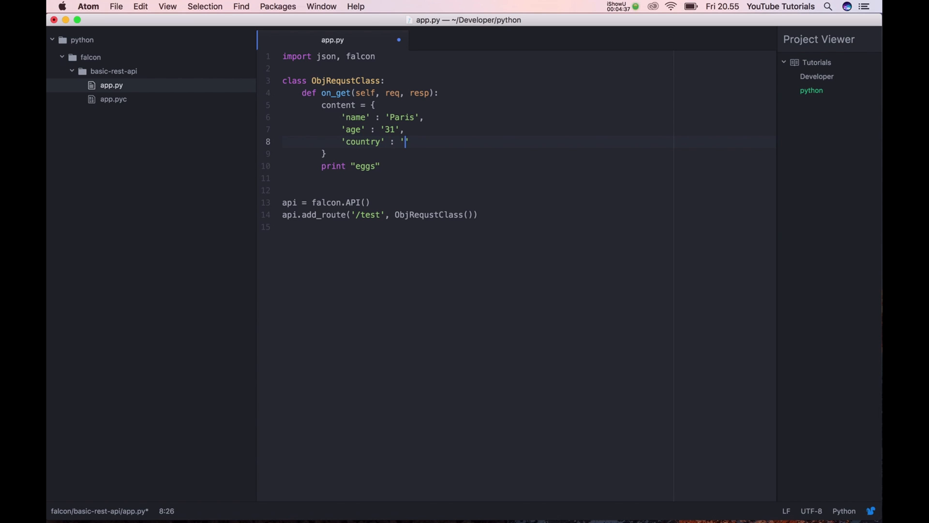
type("Denmark")
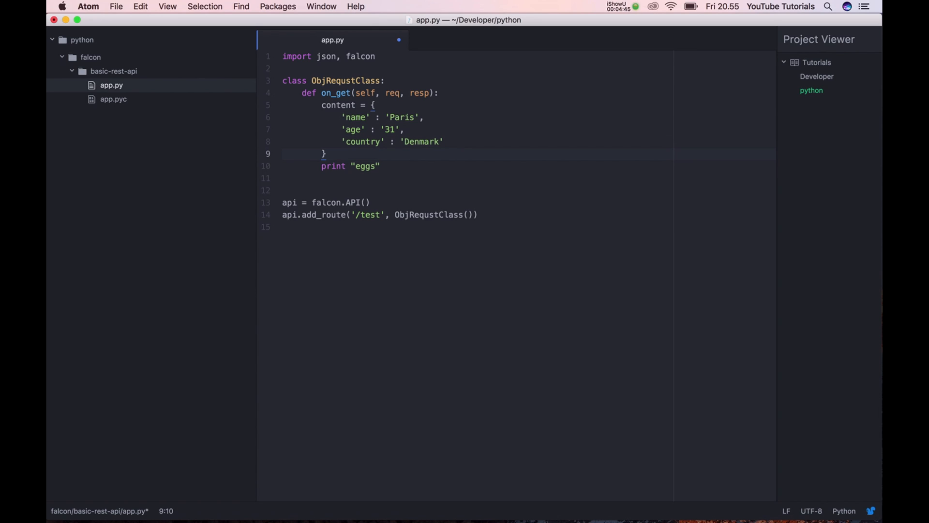
left_click(325, 154)
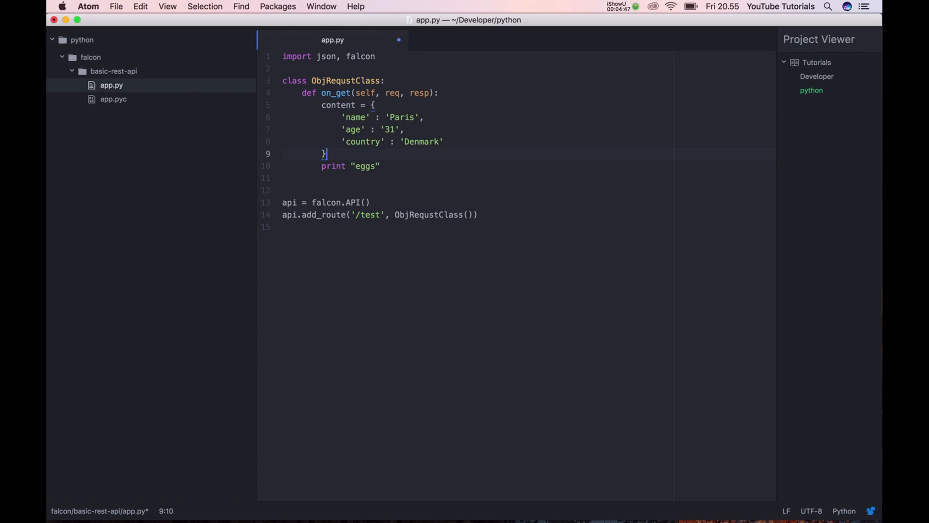
key("enter")
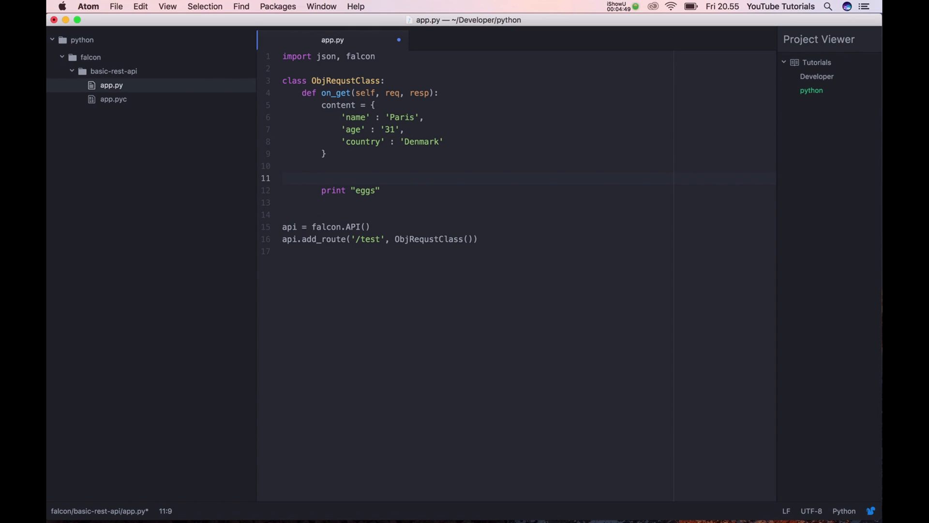
Set resp.body = json.dumps(content) in on_get
type("resp.body")
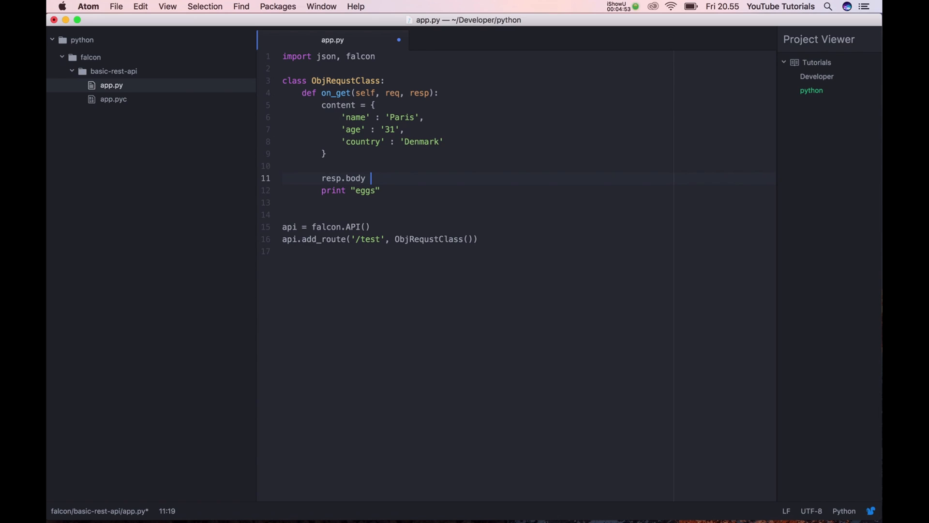
type("= json.")
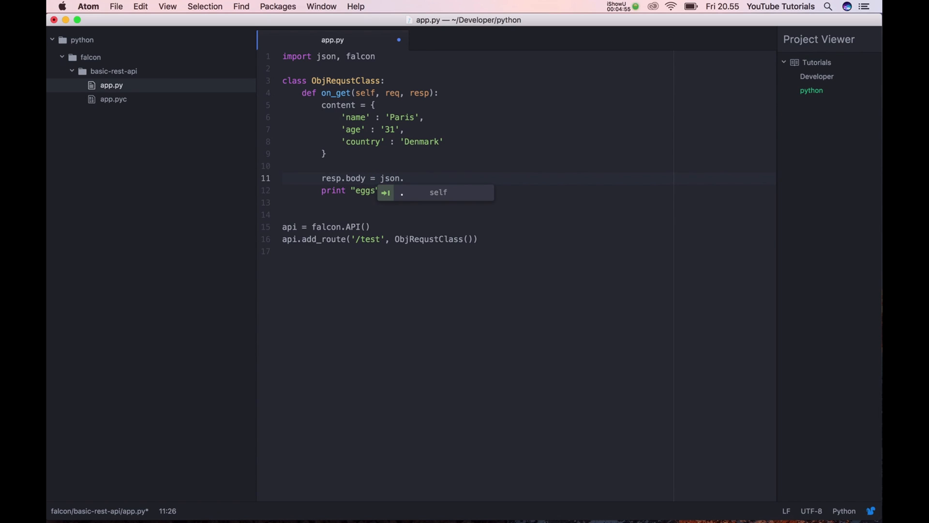
type("du")
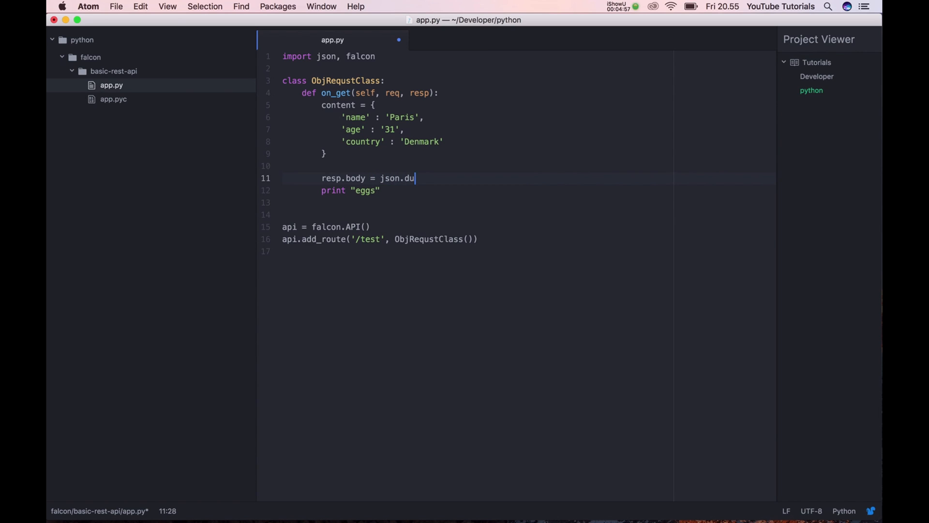
type("mps()")
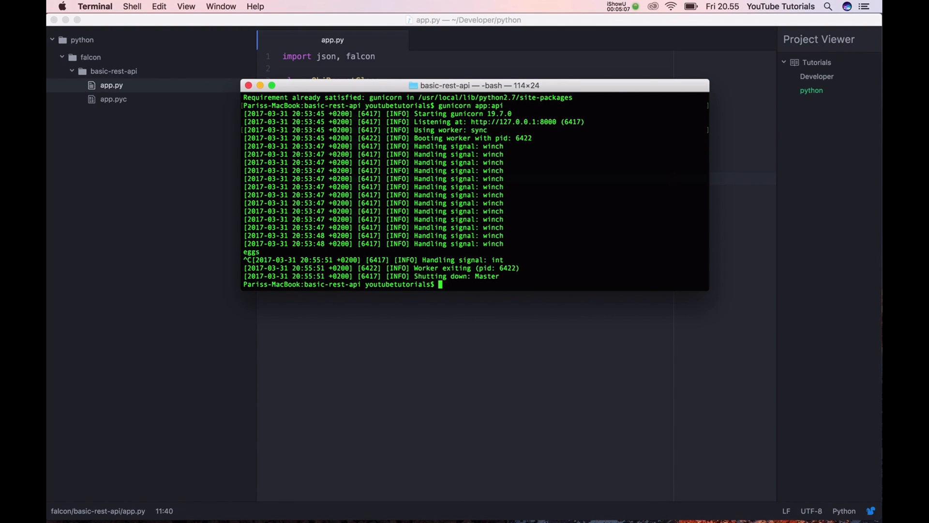
Rerun 'gunicorn app:api' so the server serves the updated app.py
key("Return")
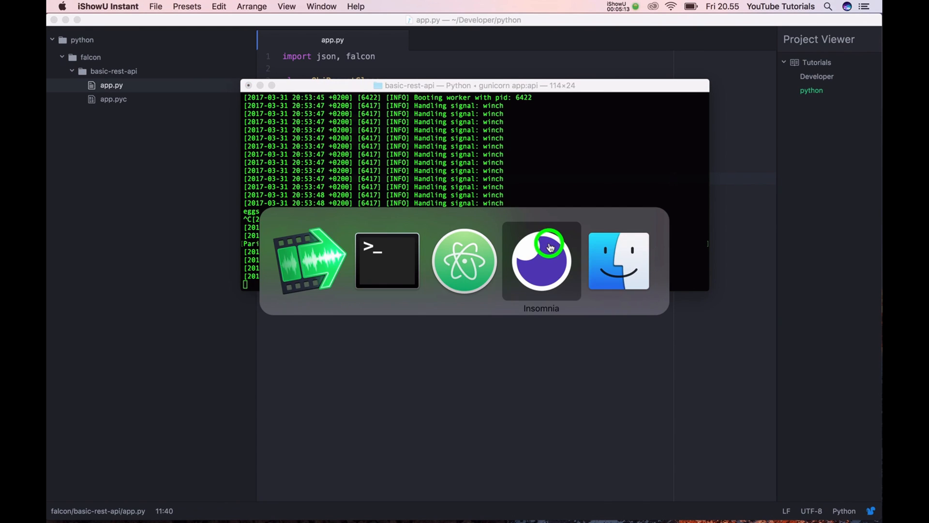
left_click(540, 260)
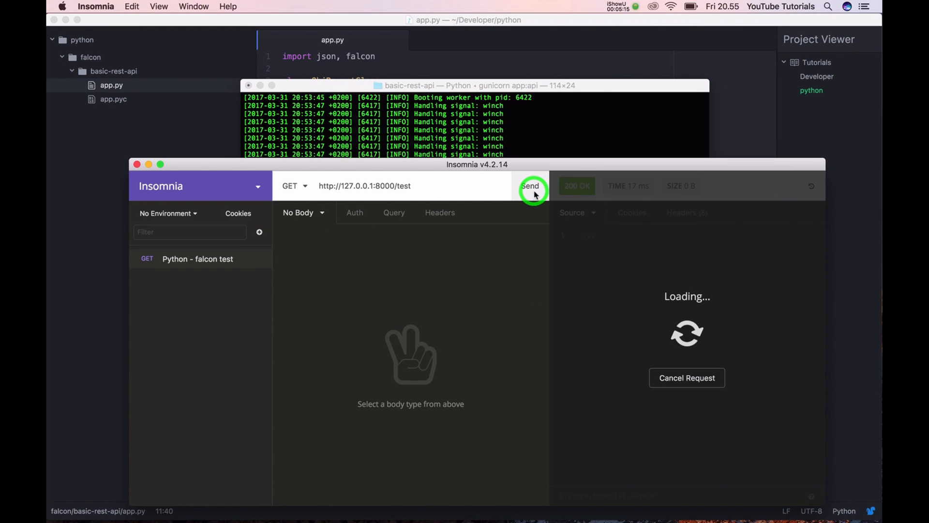
left_click(529, 185)
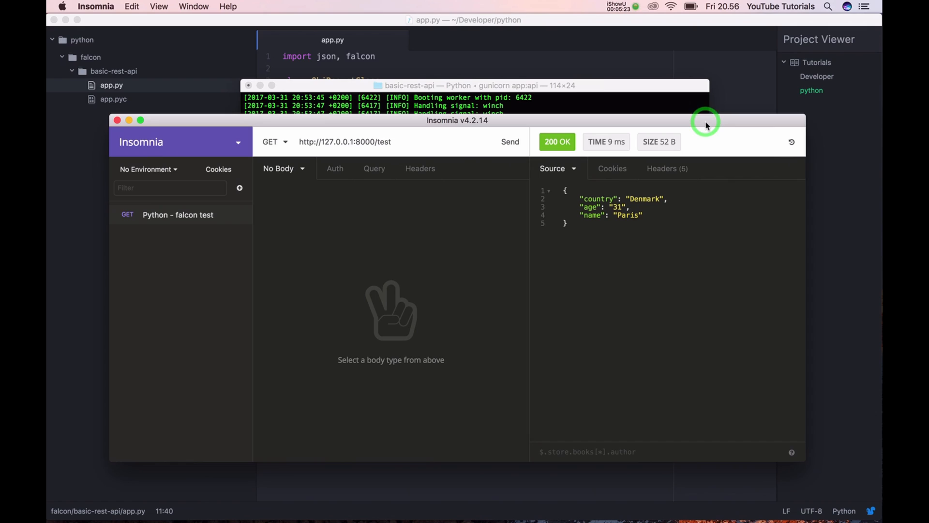
mouse_move(706, 124)
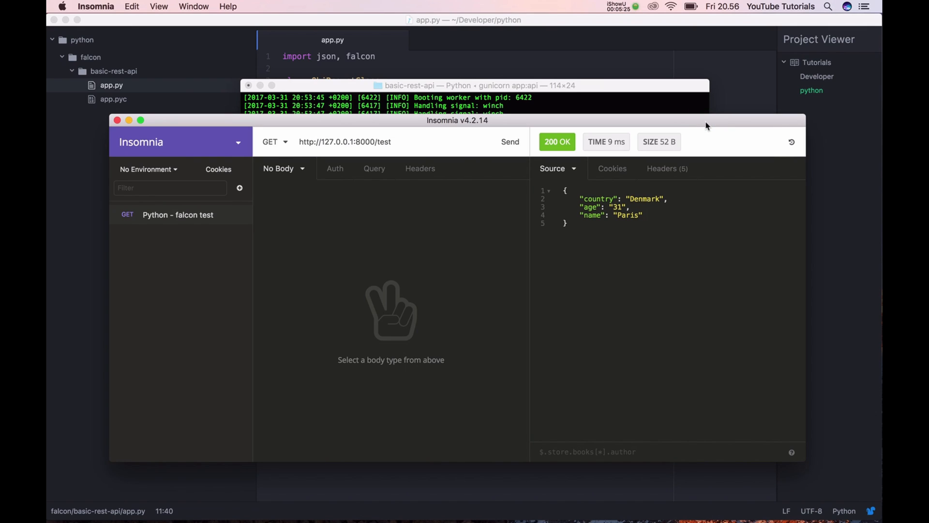